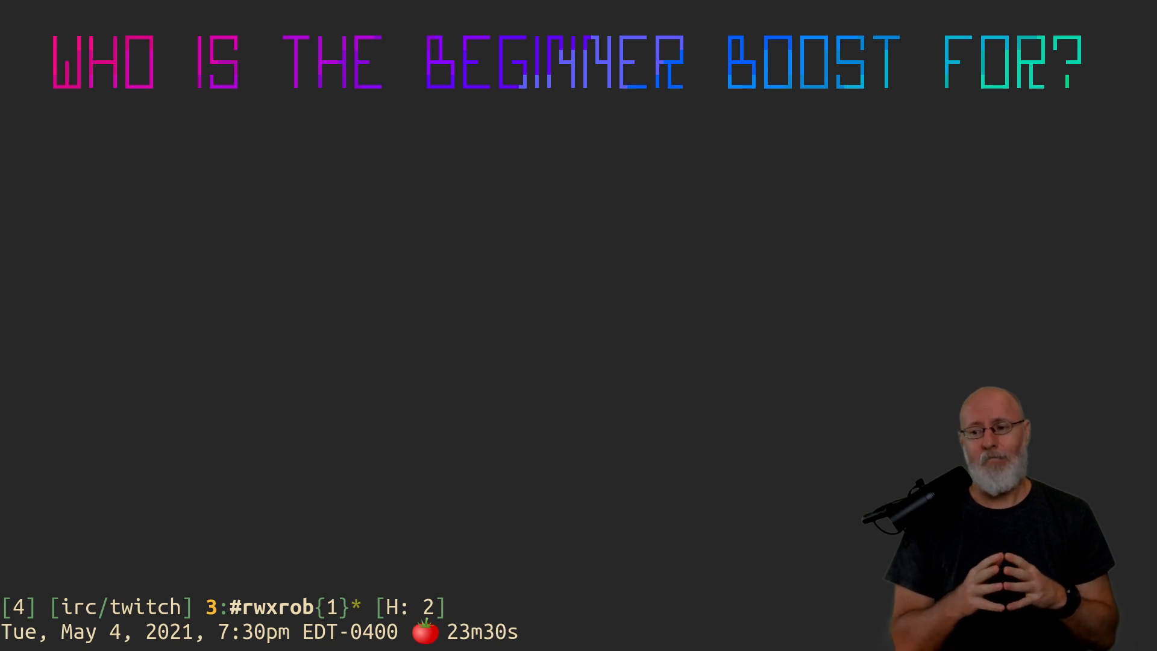
- Switch windows to the Firefox tab showing the rwxrob/boost README
key(alt+Tab)
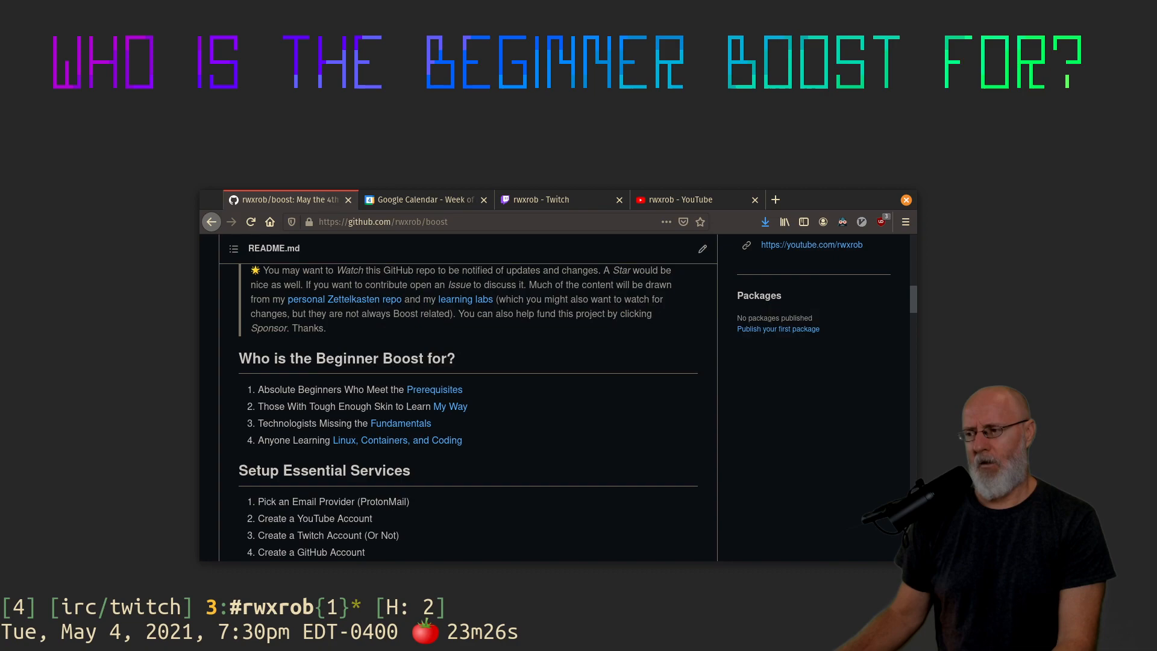
mouse_move(479, 400)
text(cd)
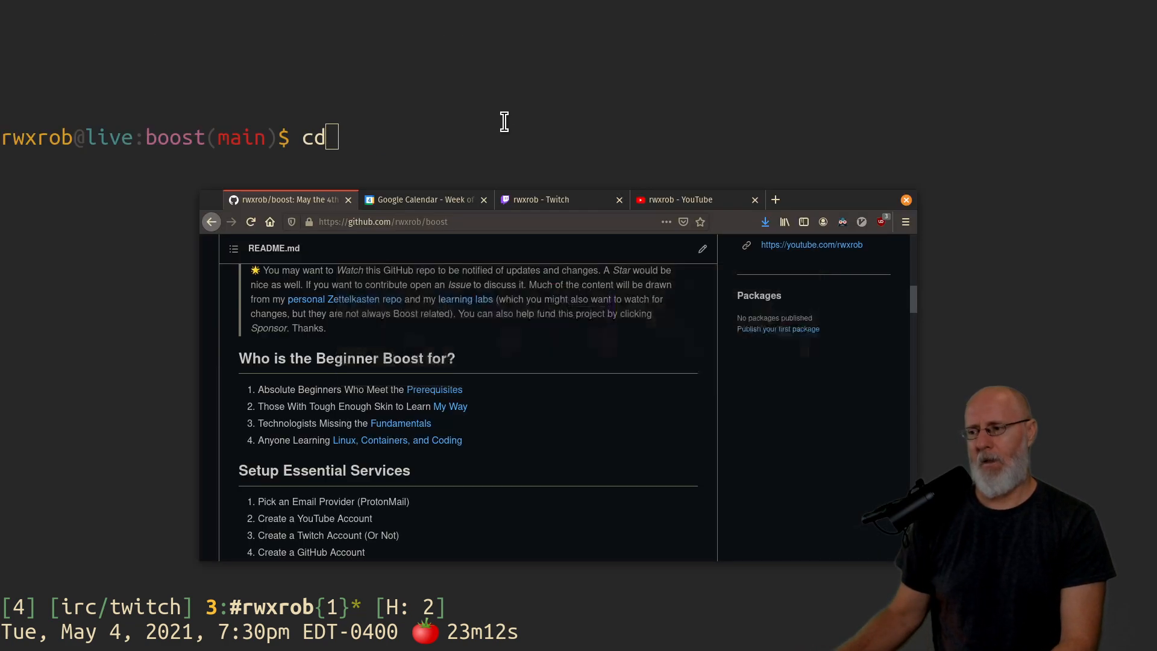
mouse_move(435, 389)
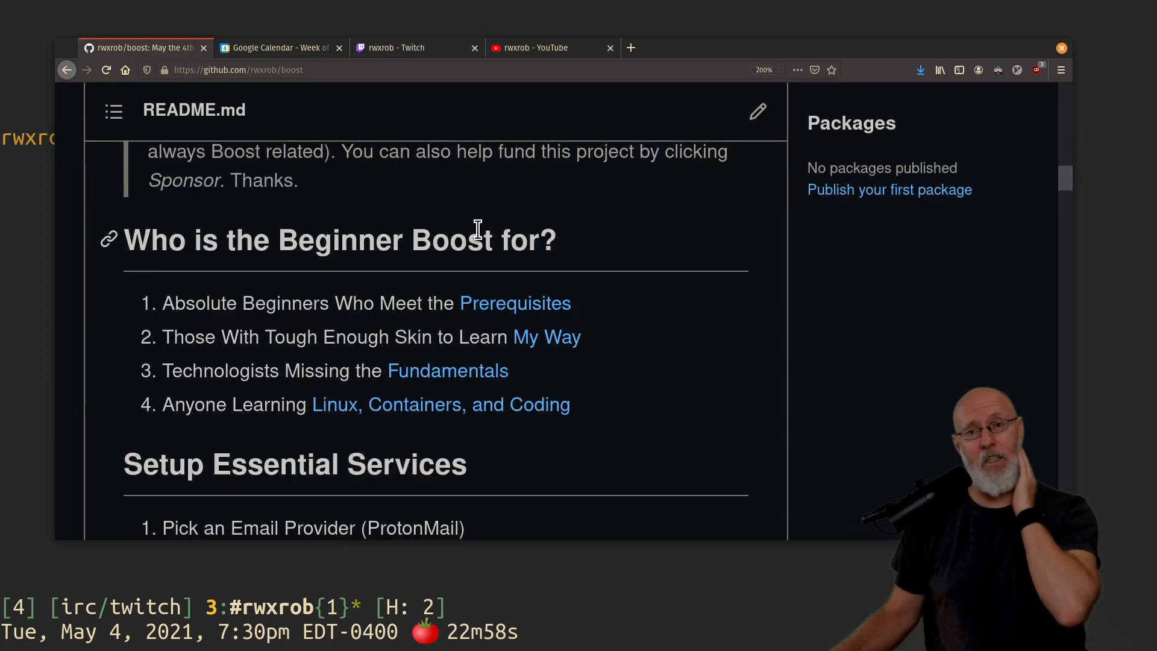
mouse_move(240, 100)
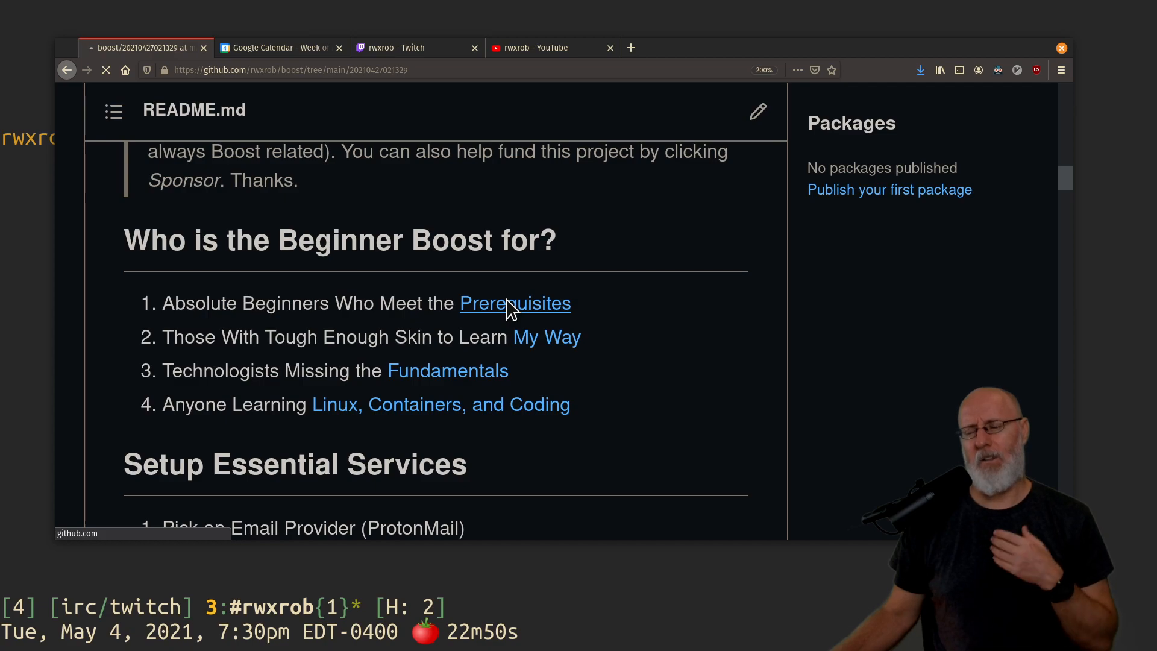
- Follow the Prerequisites link to the Before You Begin, Technical Prerequisites page
click(514, 303)
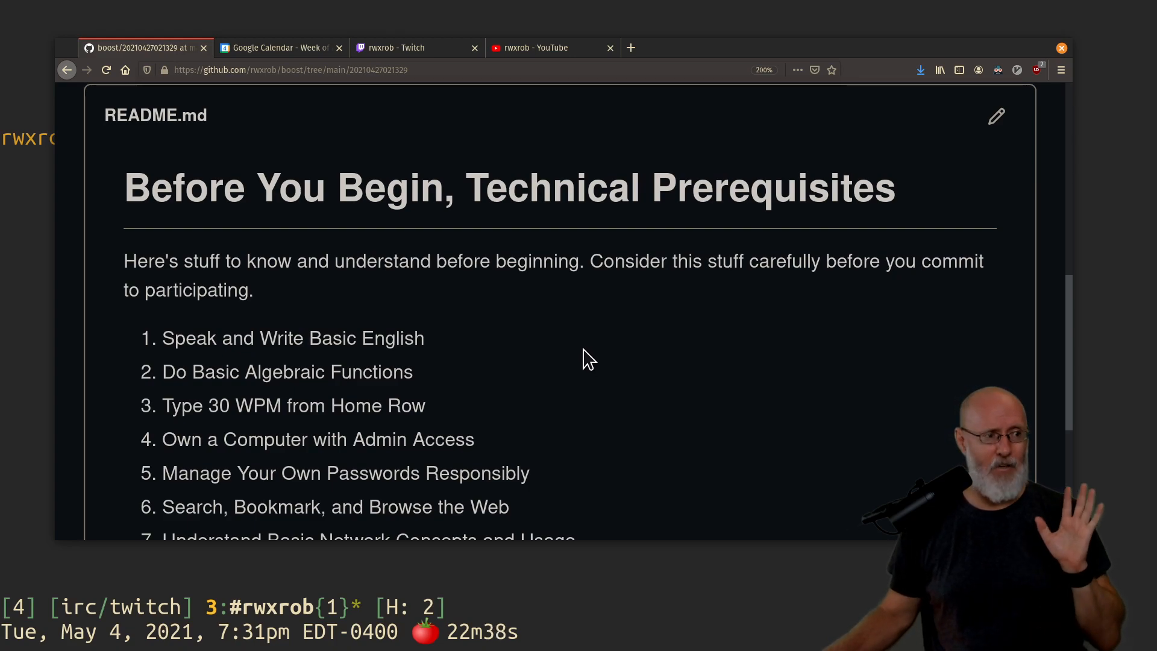
mouse_move(594, 367)
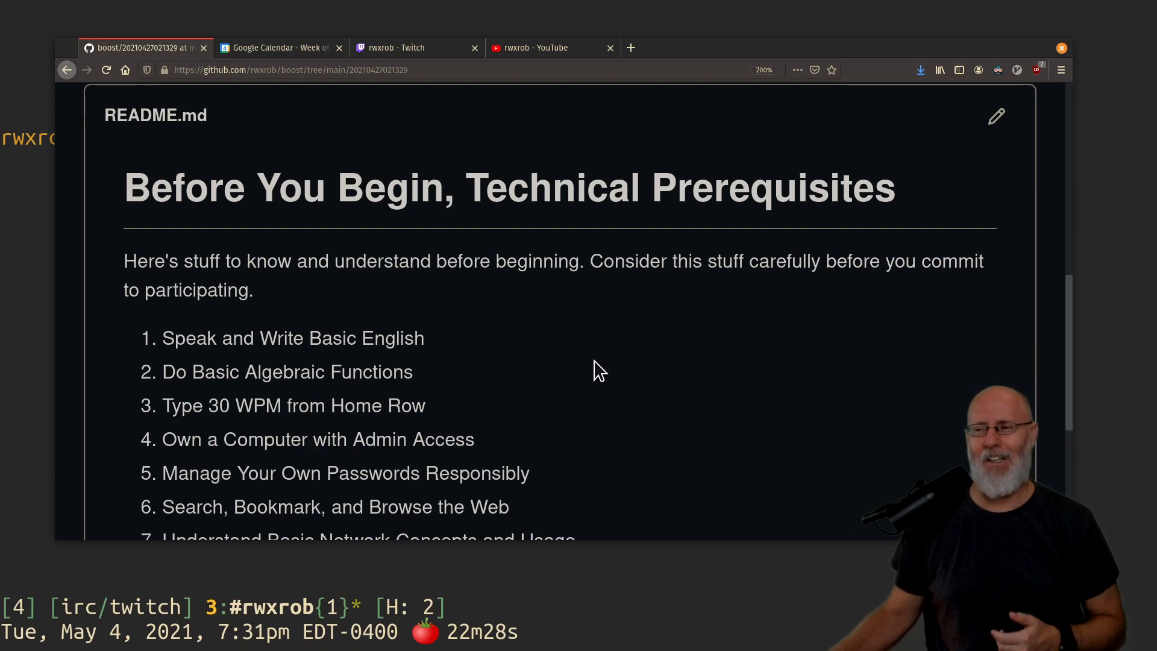
- Scroll down to reveal all seven prerequisites, ending with basic network concepts
scroll(down, 3)
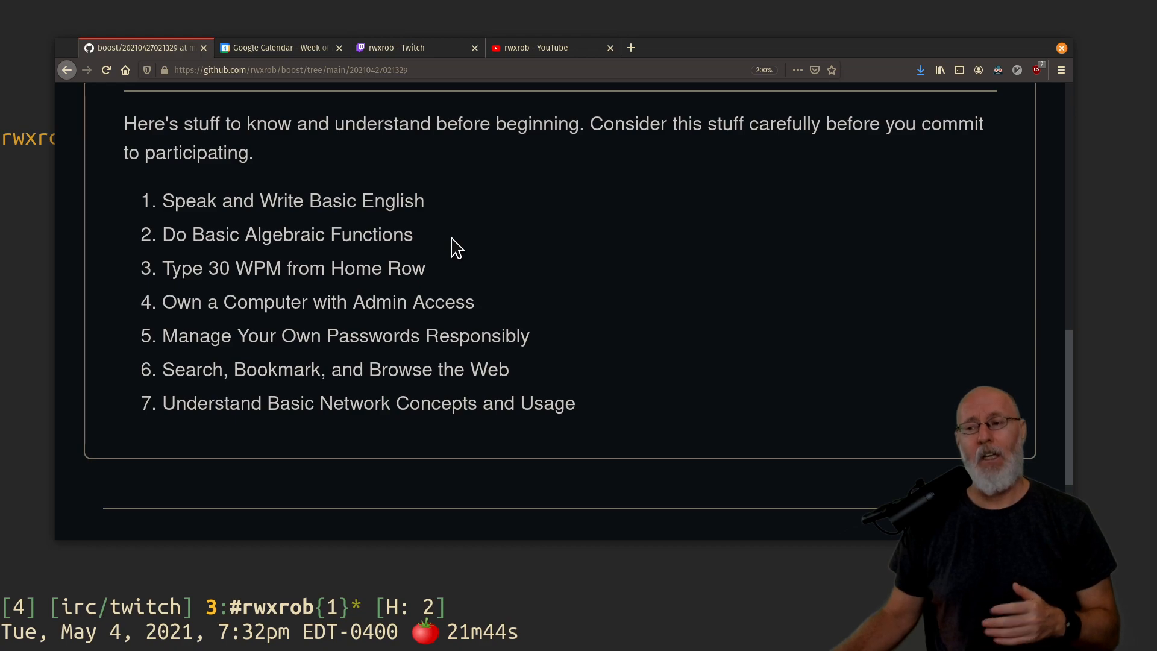
mouse_move(443, 242)
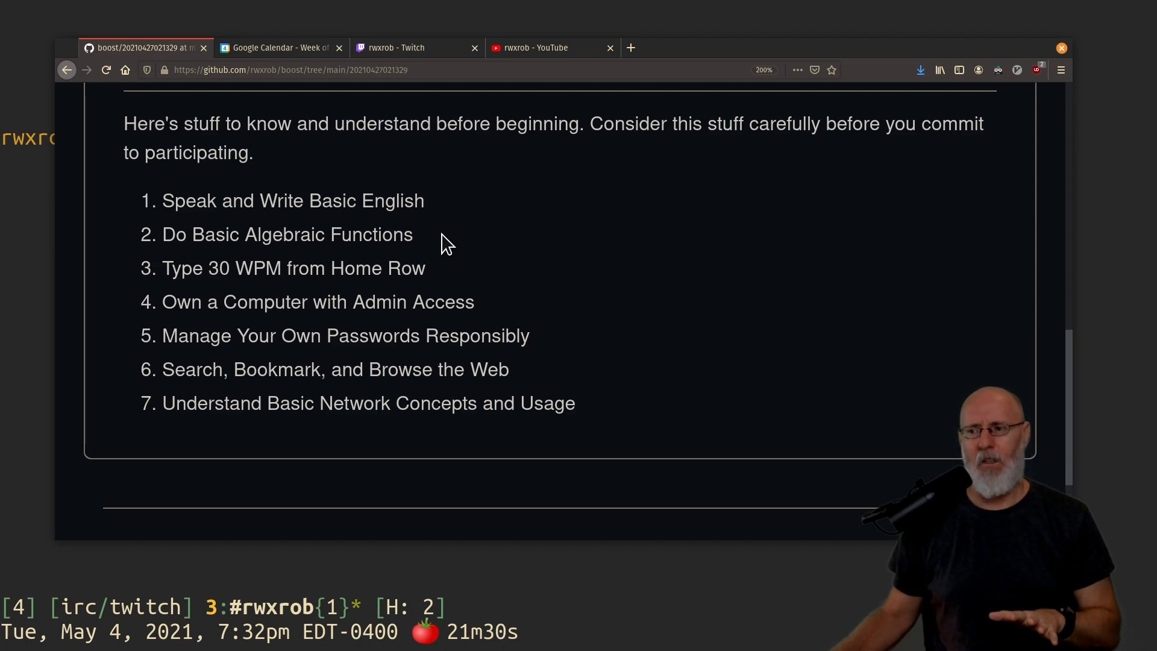
mouse_move(437, 278)
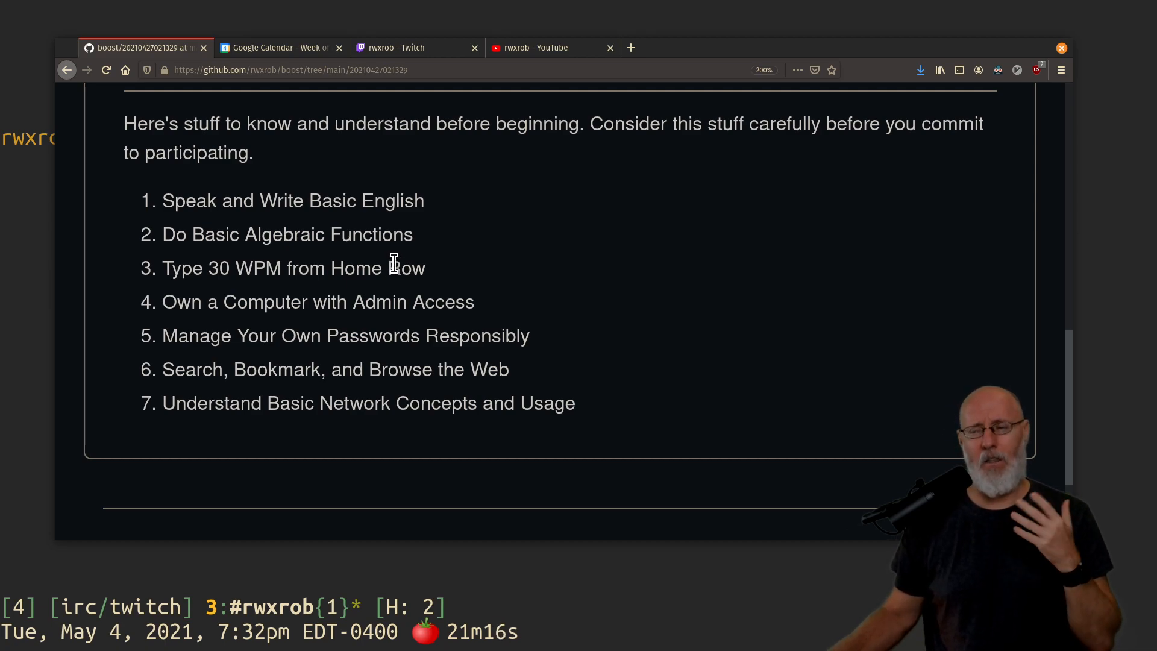
mouse_move(631, 47)
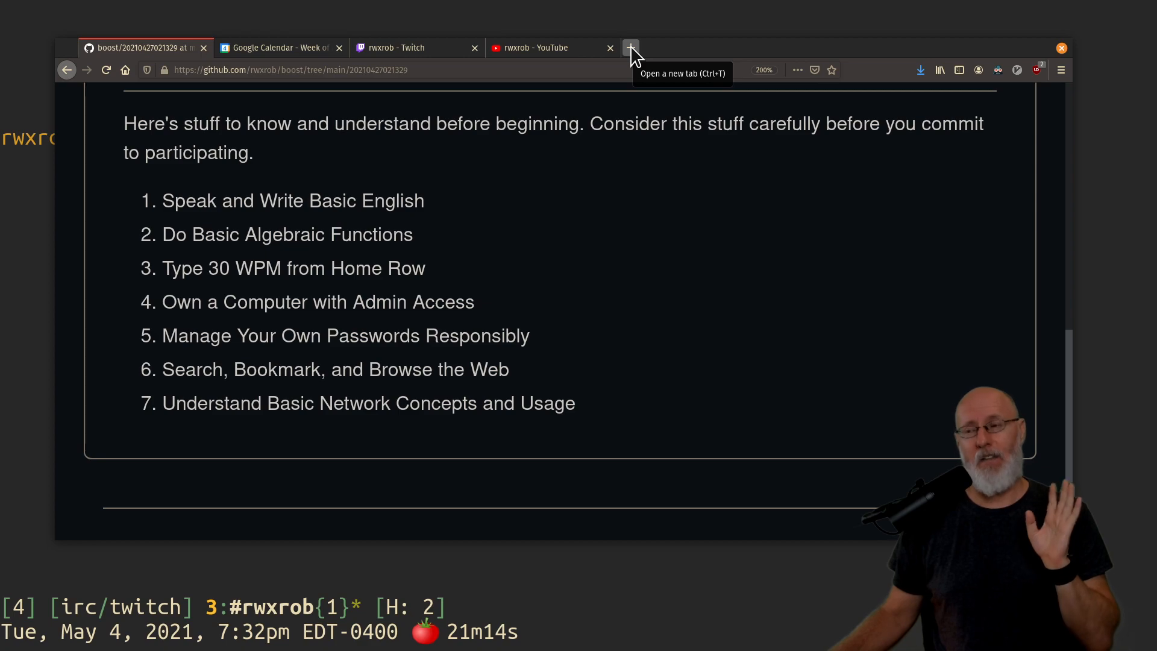
- In a new tab, visit Nitro Type and typing.com, then start entering a github.com address
click(630, 47)
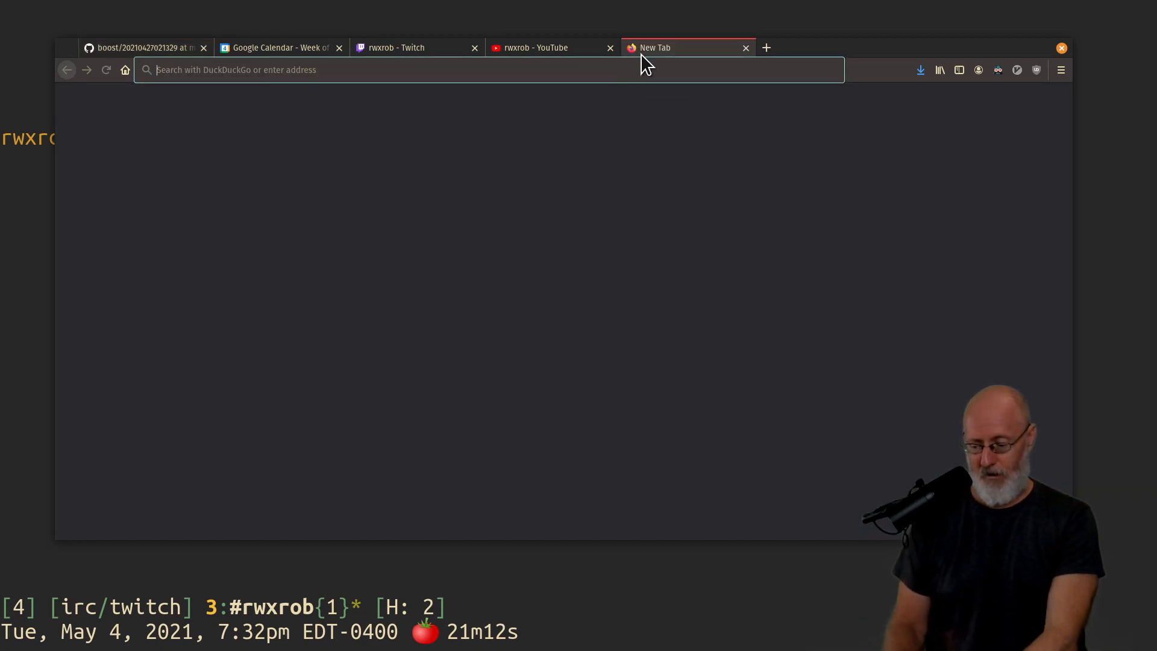
text(nitrotype.com)
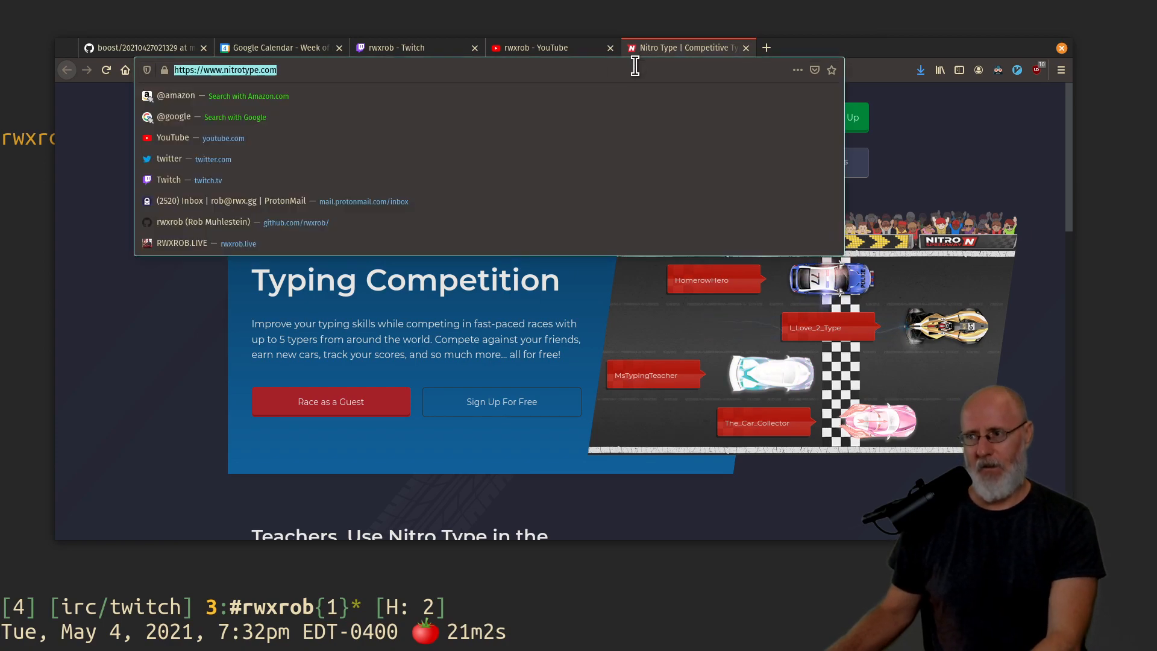
text(twitter.com)
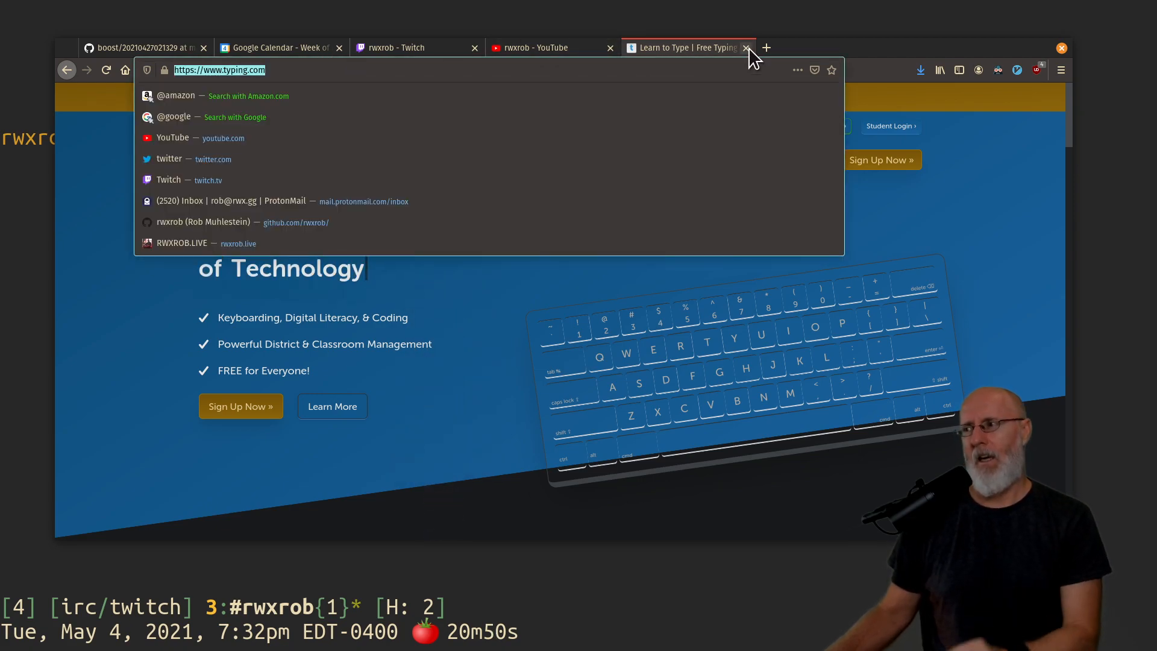
text(github.com/)
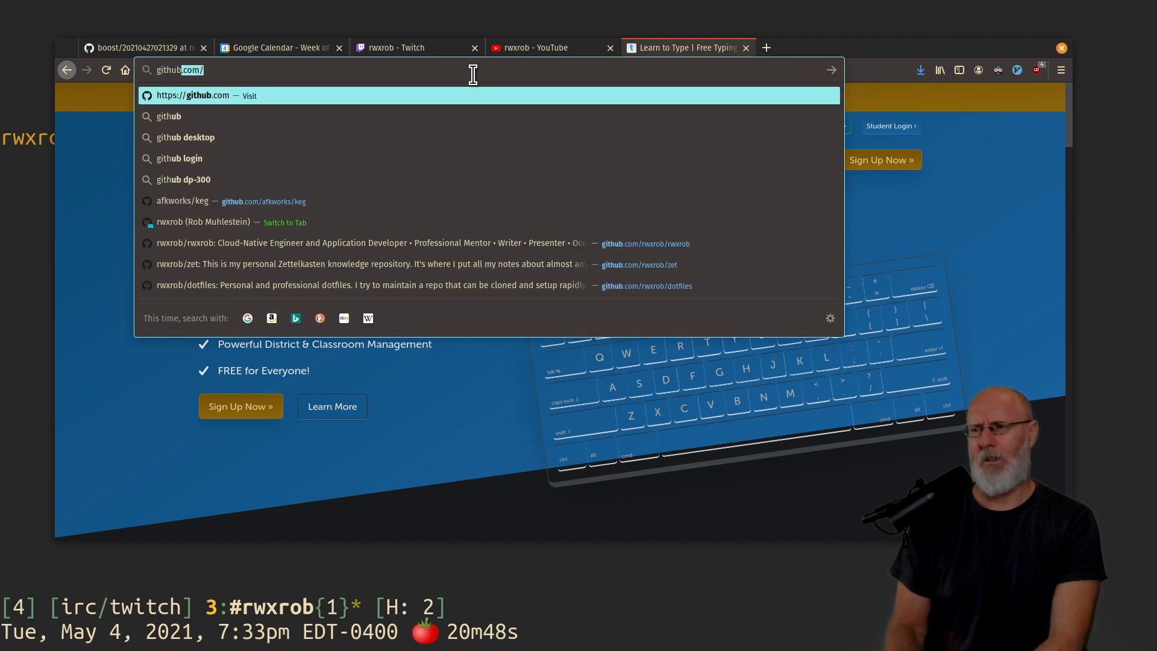
- Visit rwxrob's GitHub, view the Terminal Typing Training idea, then close that tab
text(rwxrob/wish)
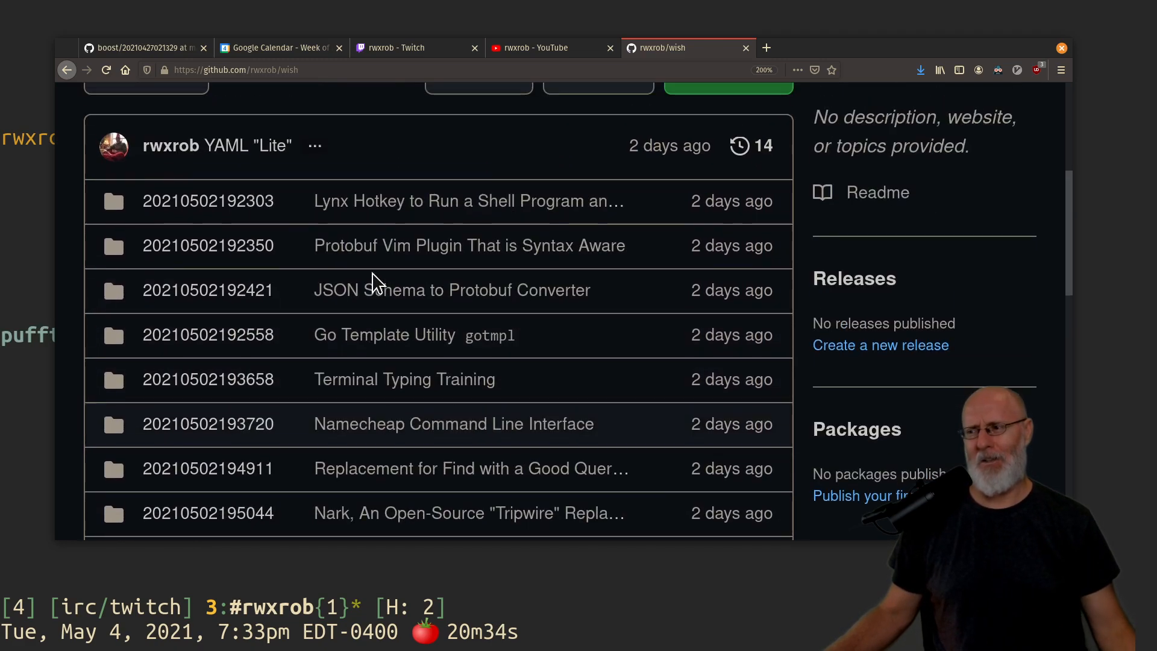
mouse_move(328, 278)
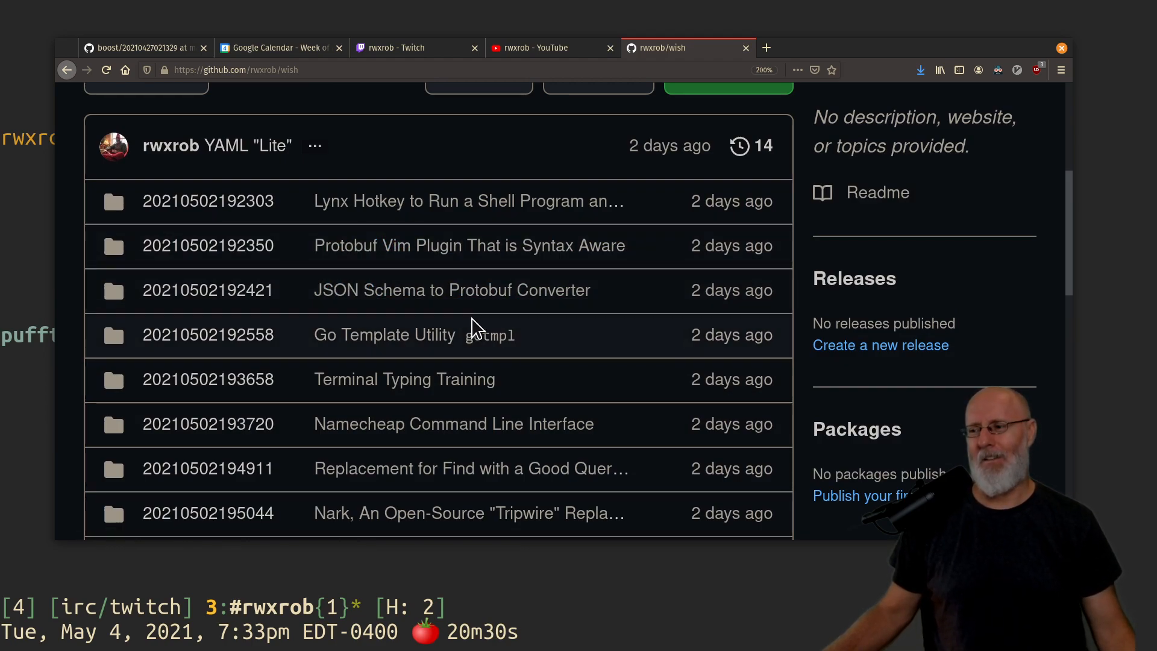
scroll(down, 3)
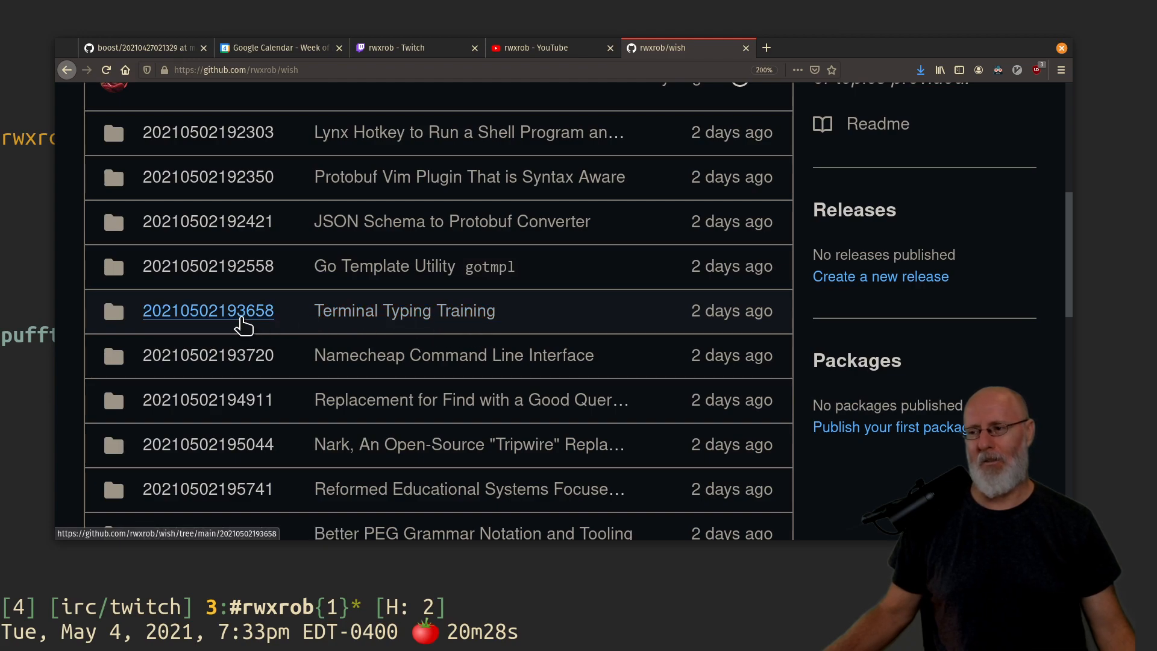
click(208, 309)
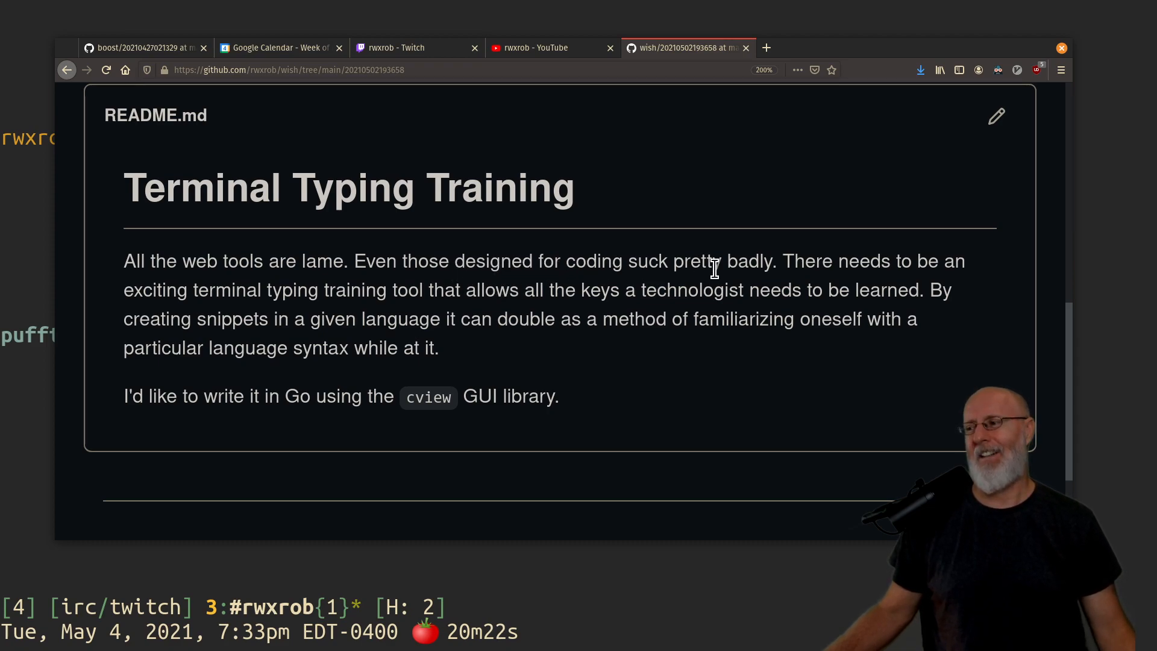
mouse_move(330, 295)
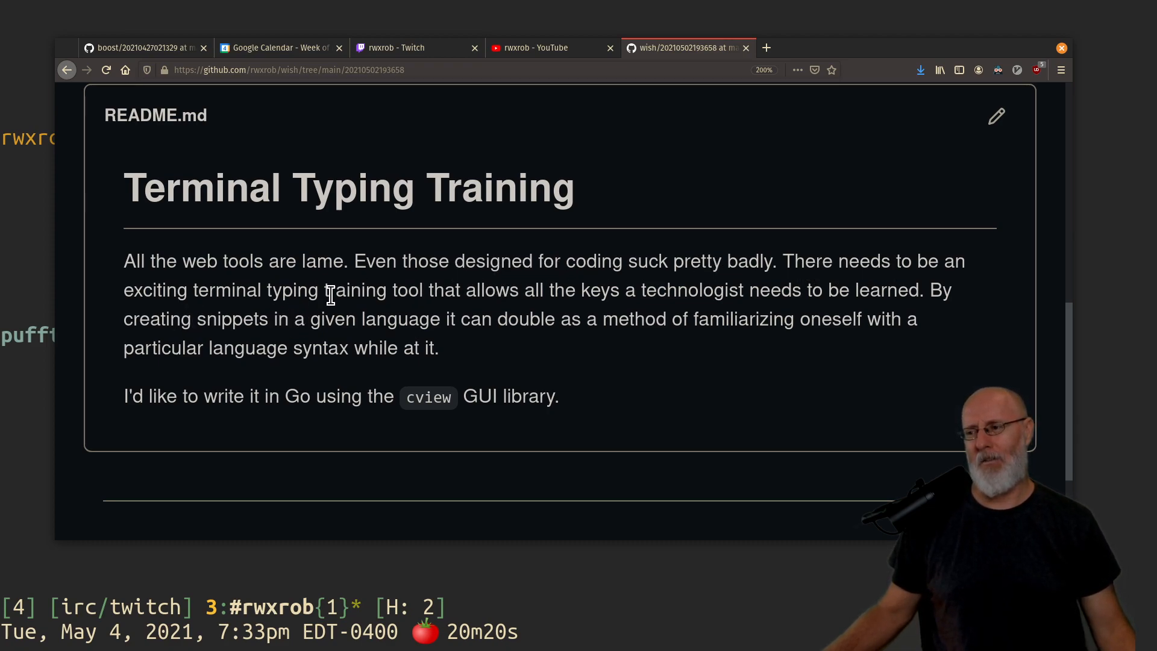
mouse_move(521, 260)
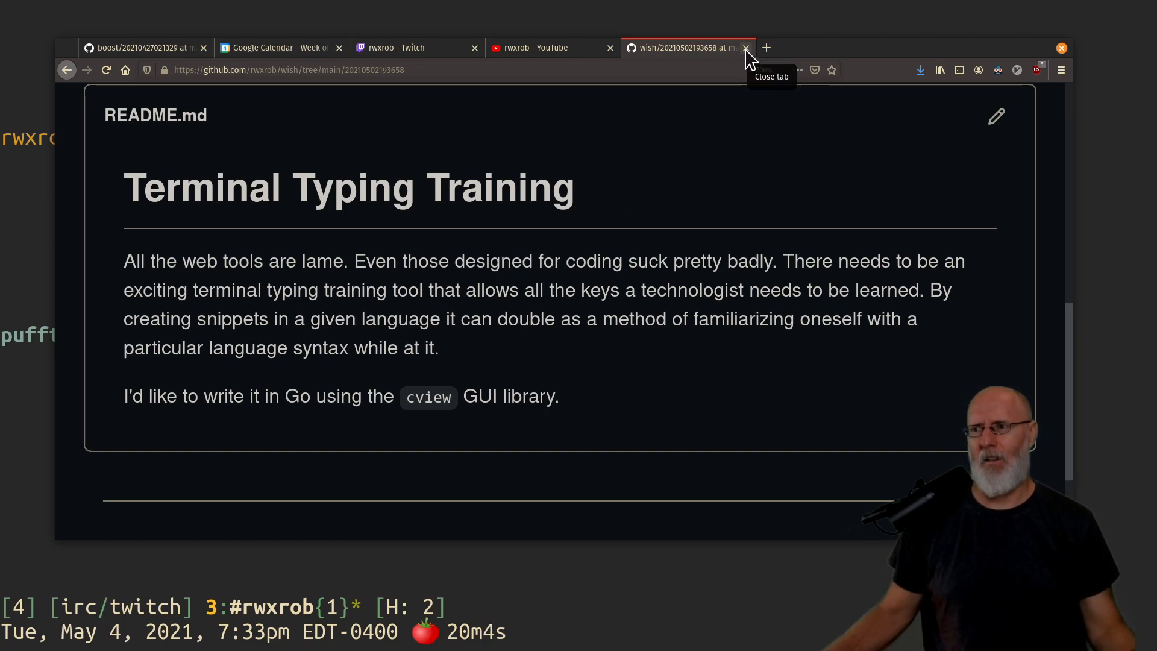
click(746, 47)
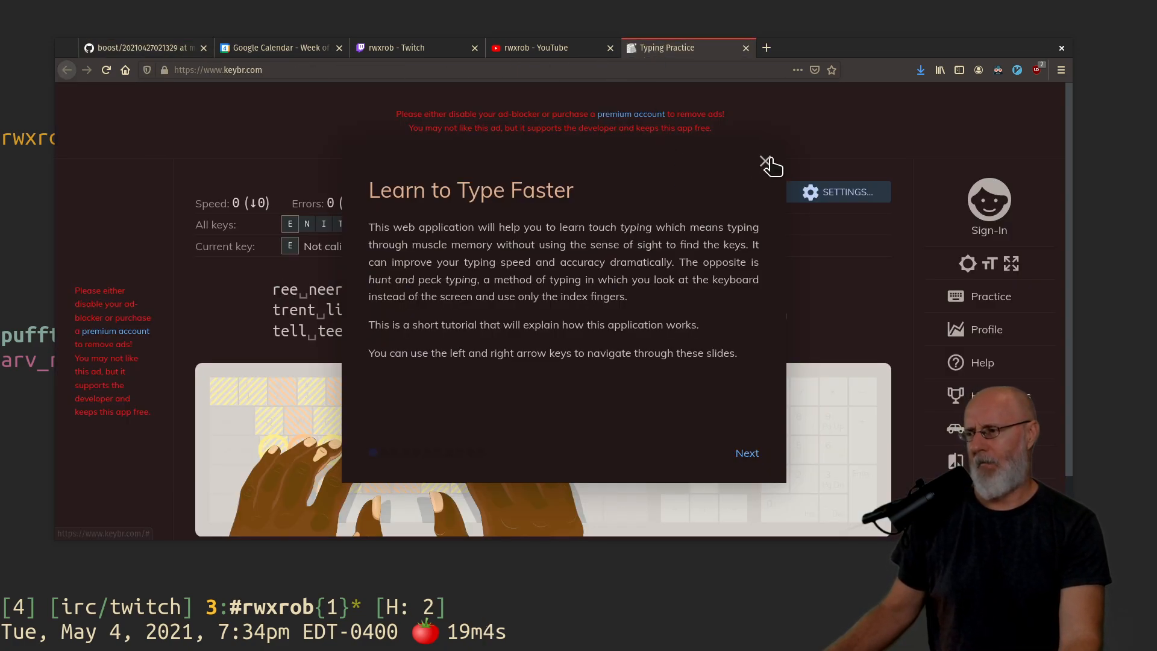
- Dismiss keybr.com's Learn to Type Faster tutorial to reach the practice lesson
click(764, 163)
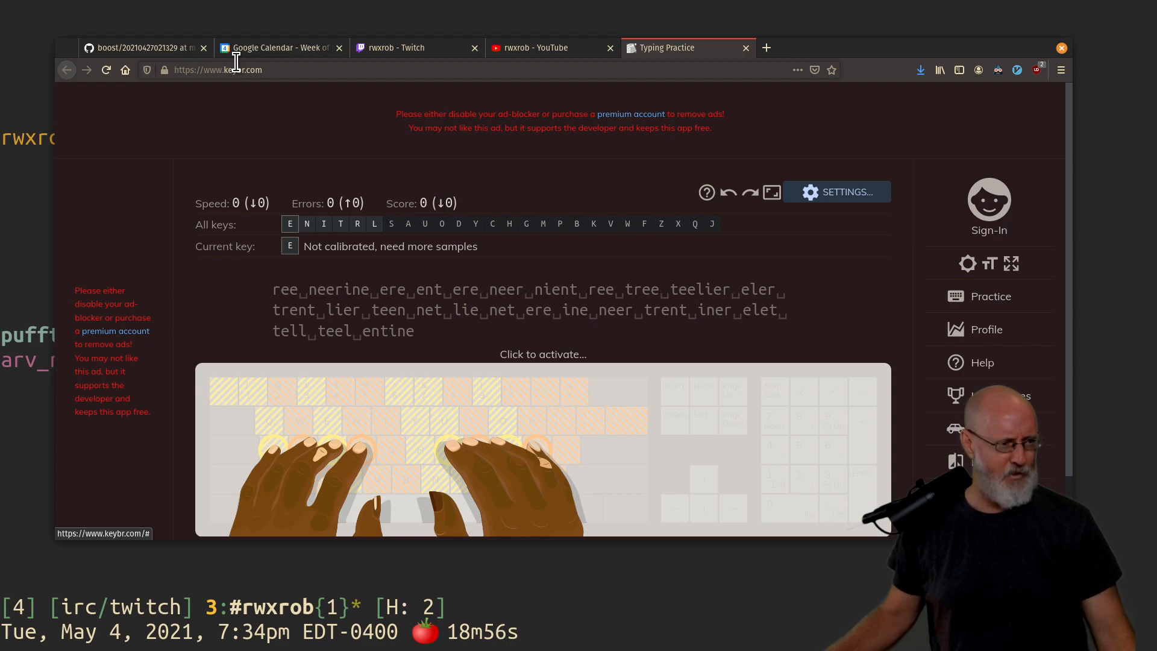
mouse_move(741, 56)
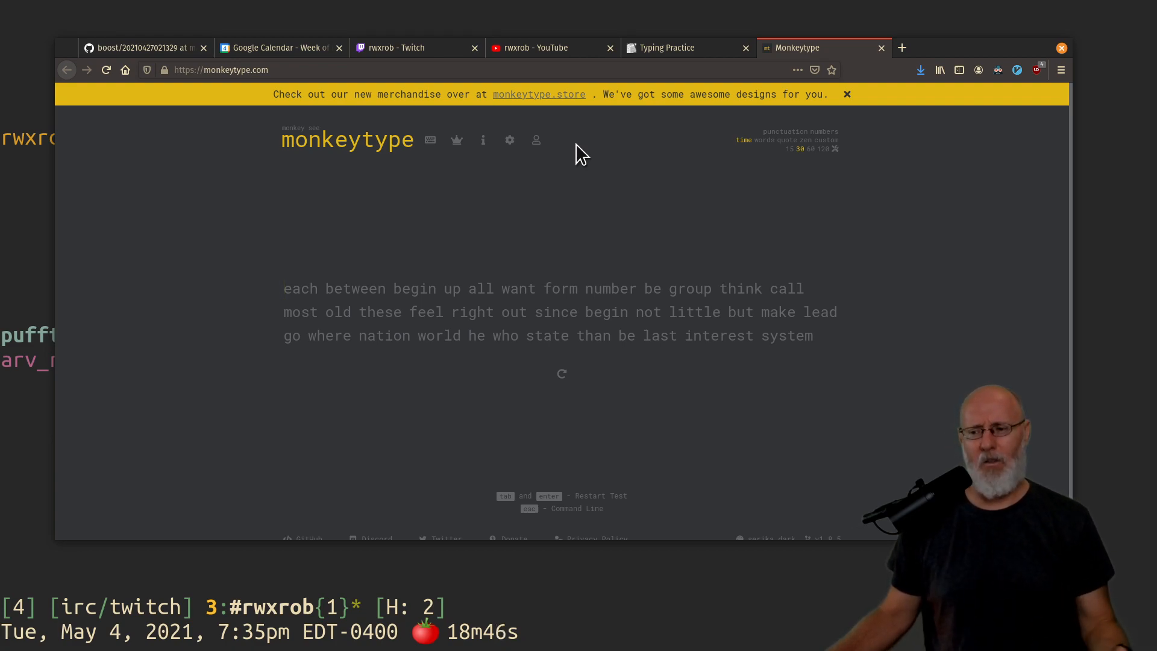
mouse_move(637, 285)
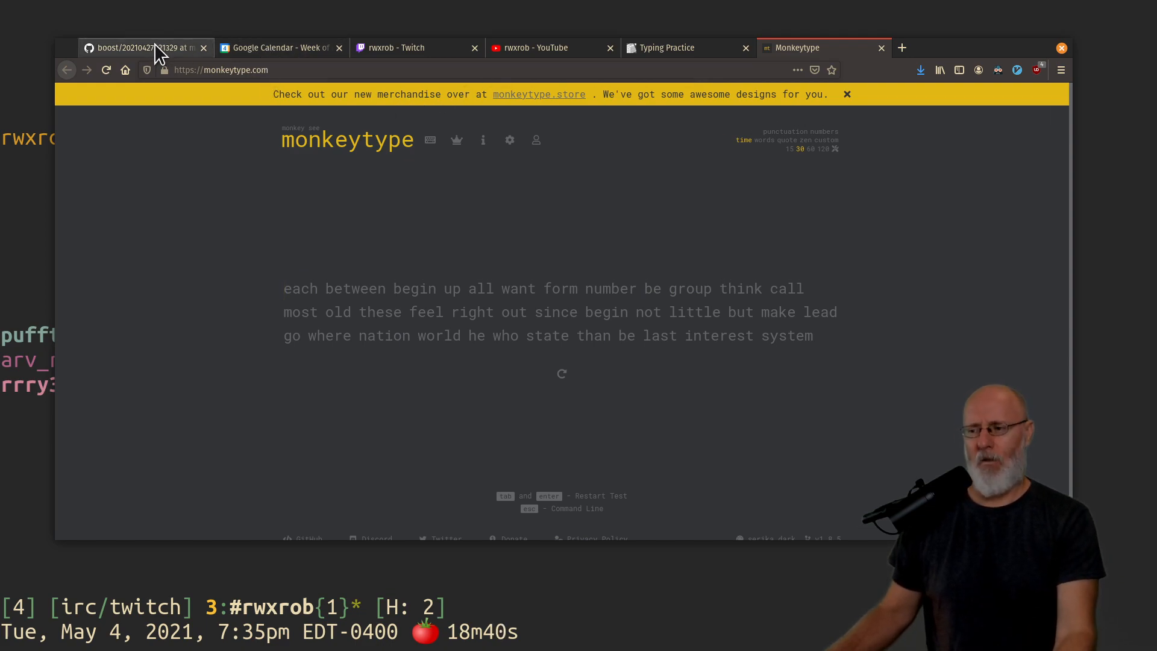
- Switch from the Monkeytype tab back to the boost repository page
click(140, 47)
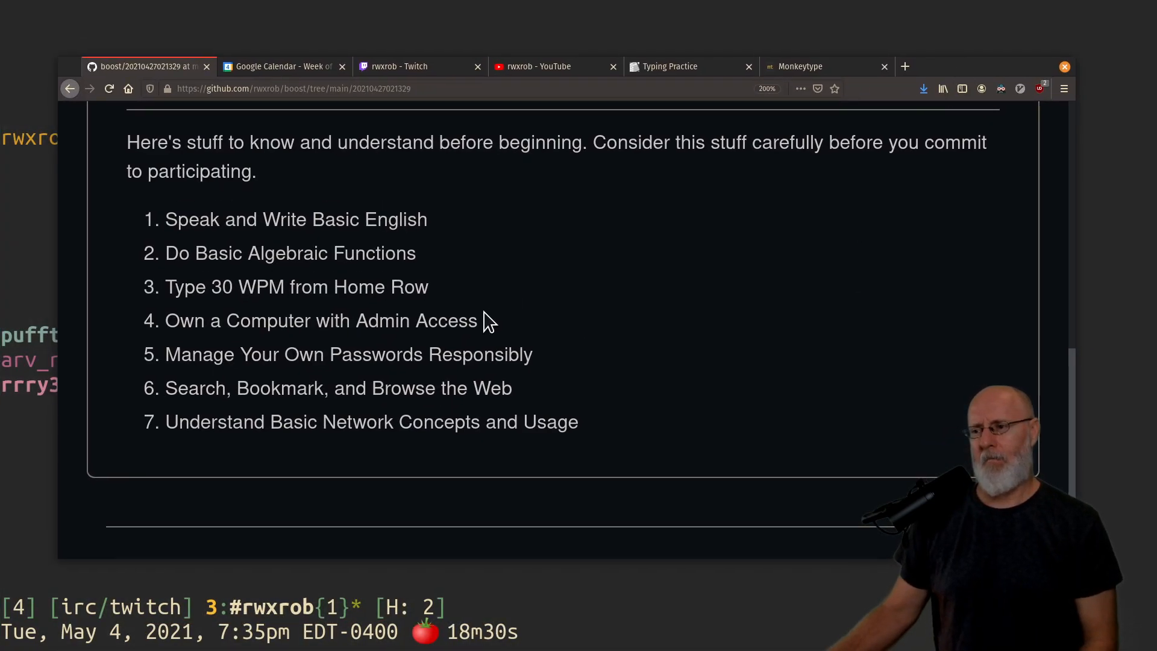
mouse_move(373, 314)
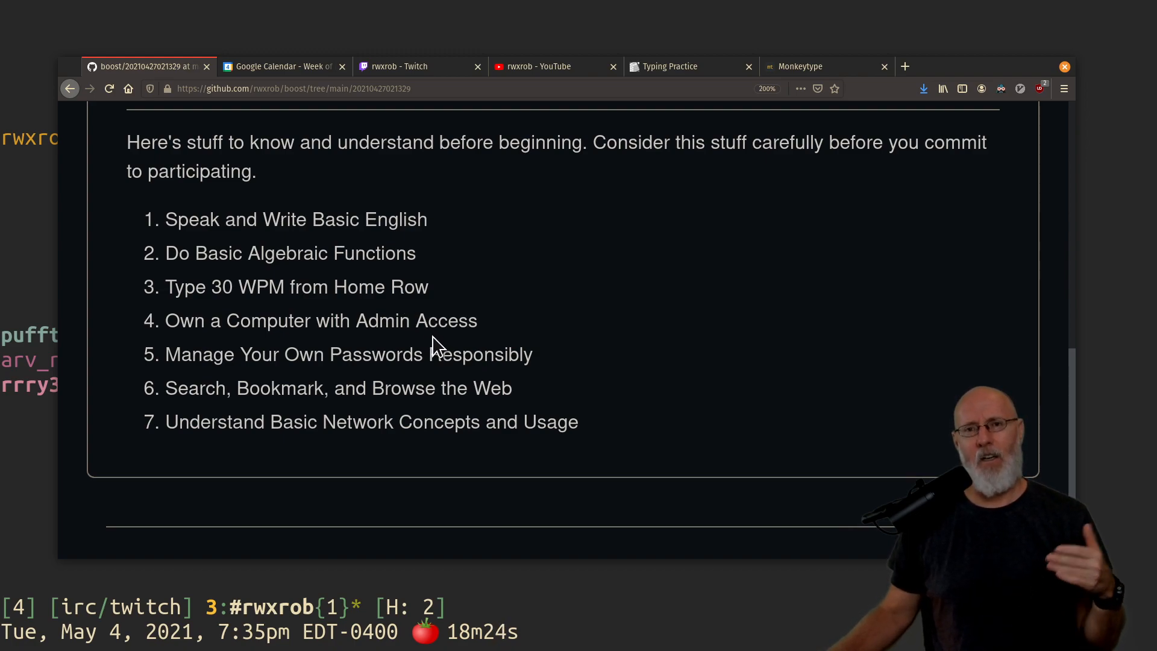
mouse_move(448, 347)
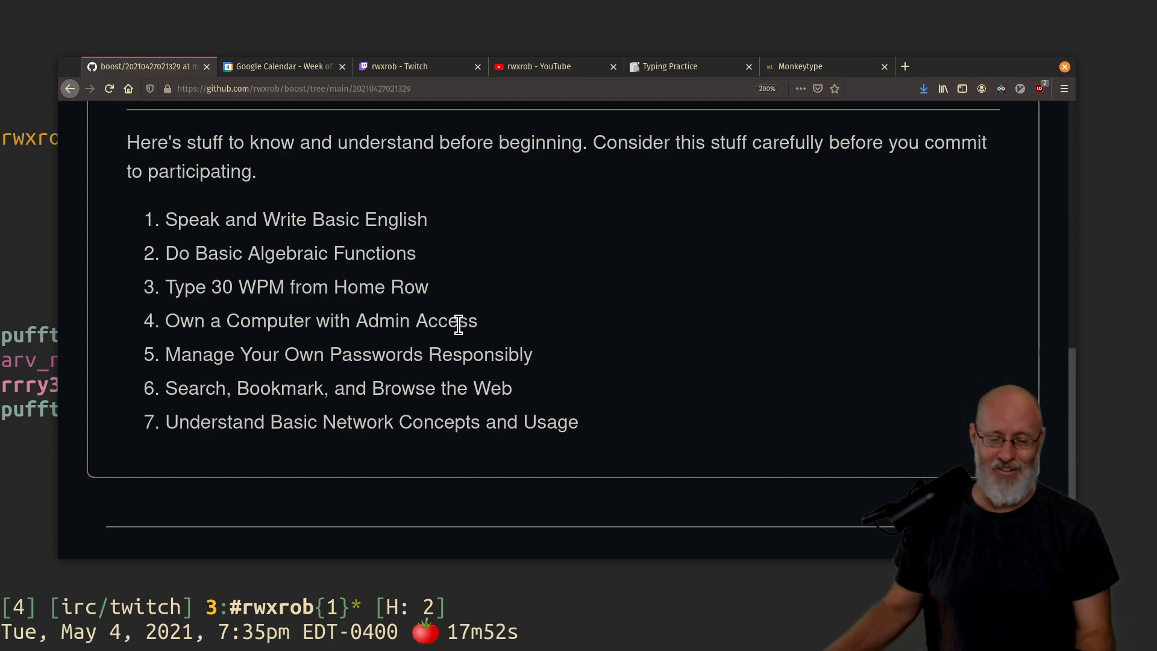
mouse_move(478, 350)
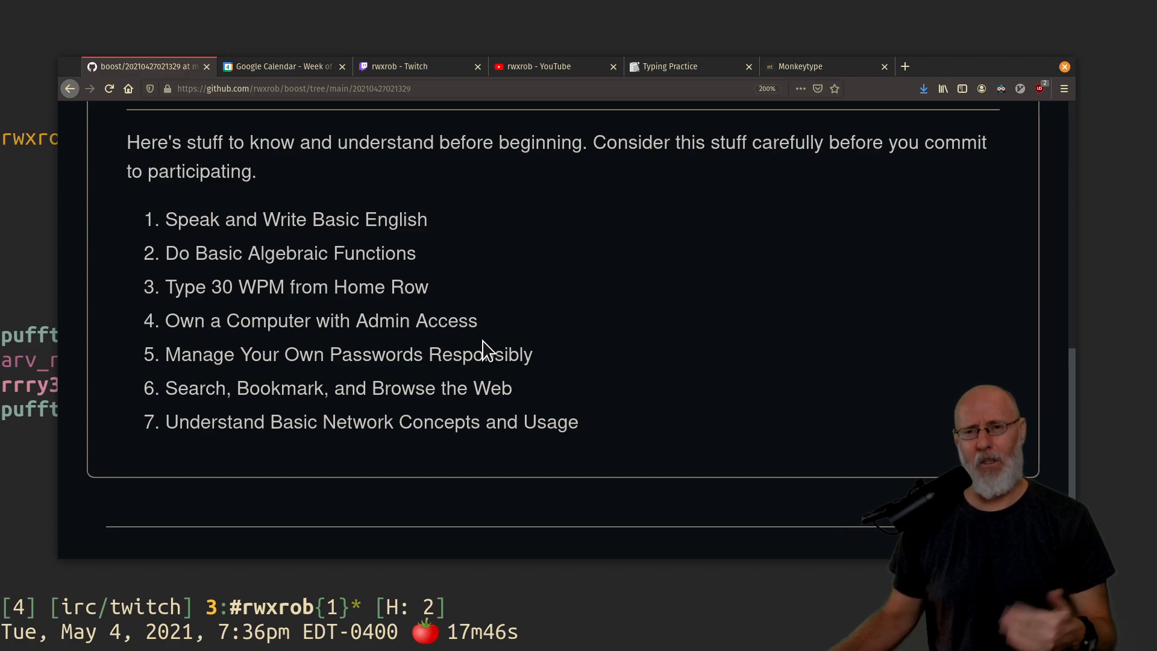
mouse_move(488, 355)
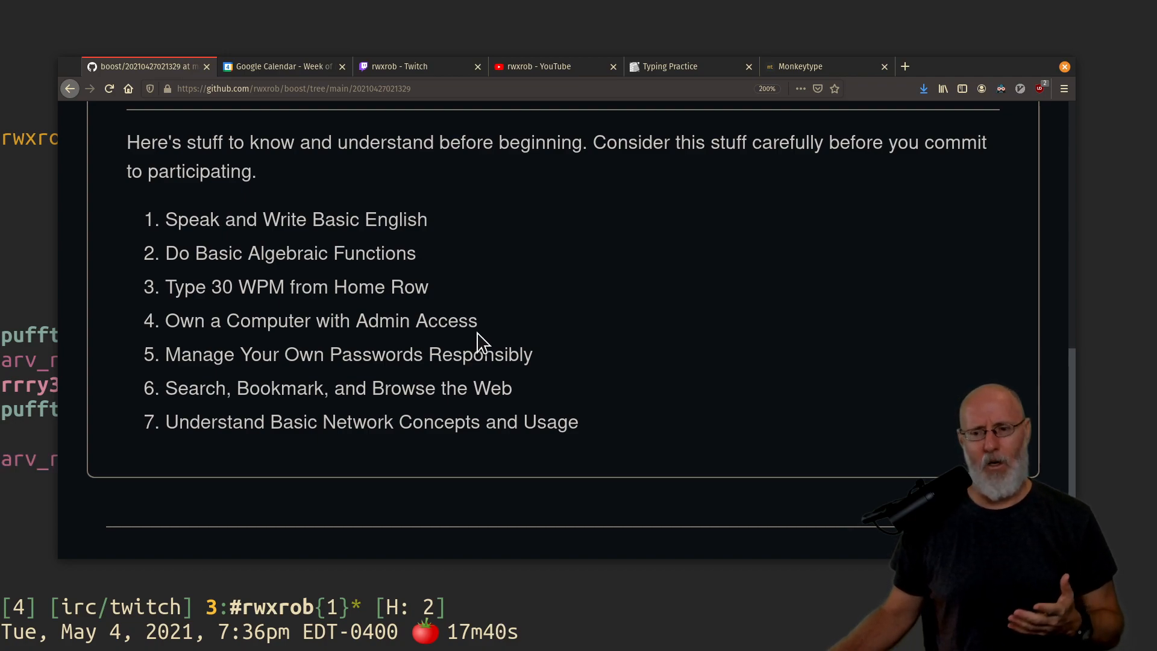
mouse_move(626, 111)
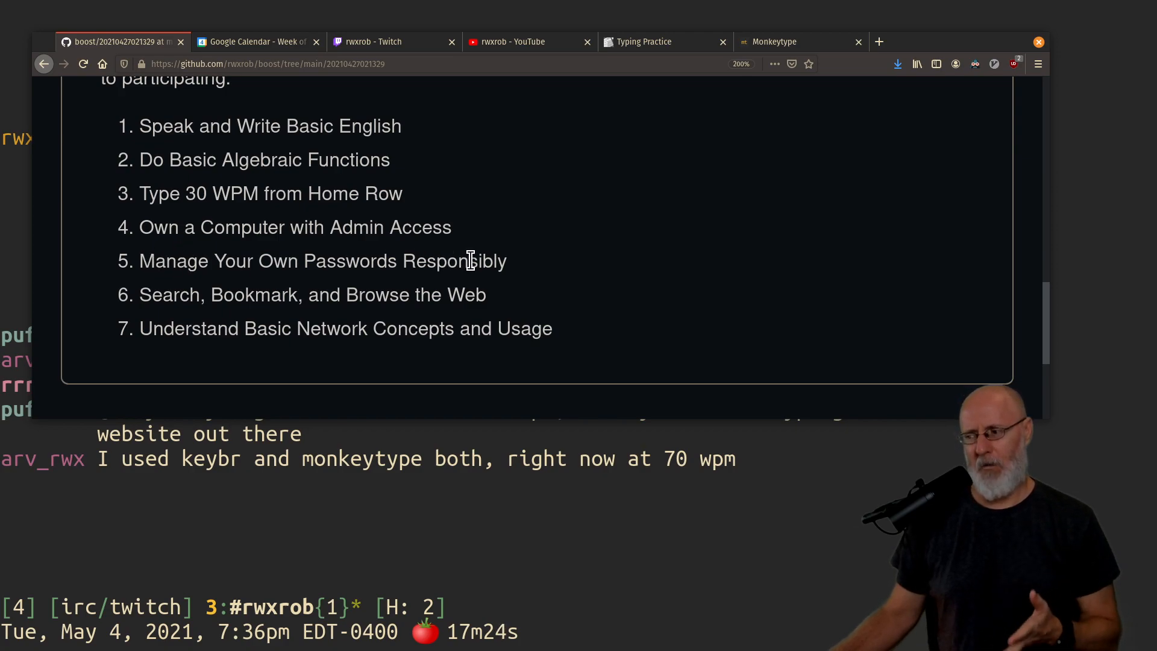
mouse_move(473, 266)
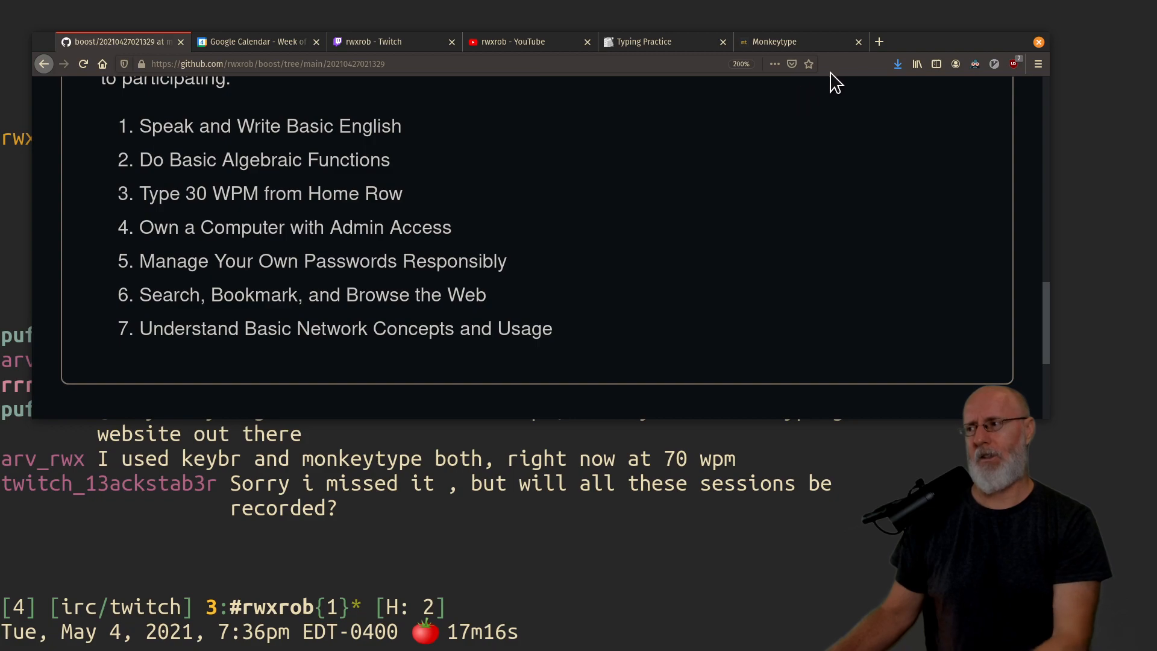
text(keepassxc)
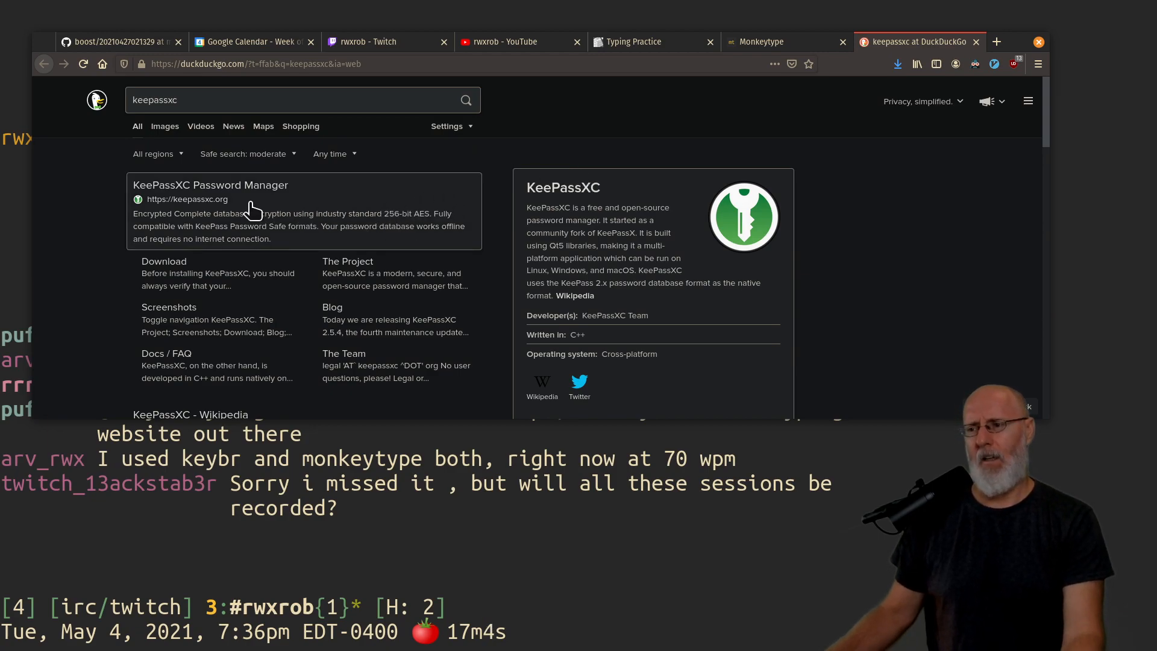
- Choose the KeePassXC Password Manager result to load keepassxc.org
click(210, 184)
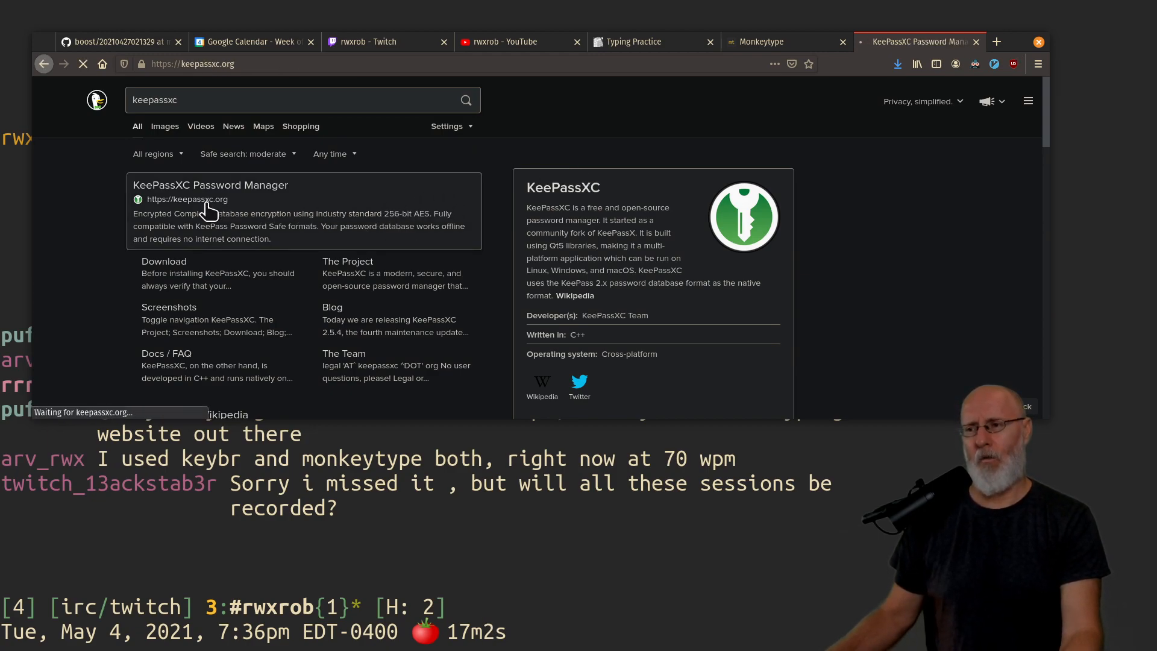
- Copy the keepassxc.org address from the address bar and return to the GitHub prerequisites tab
click(192, 63)
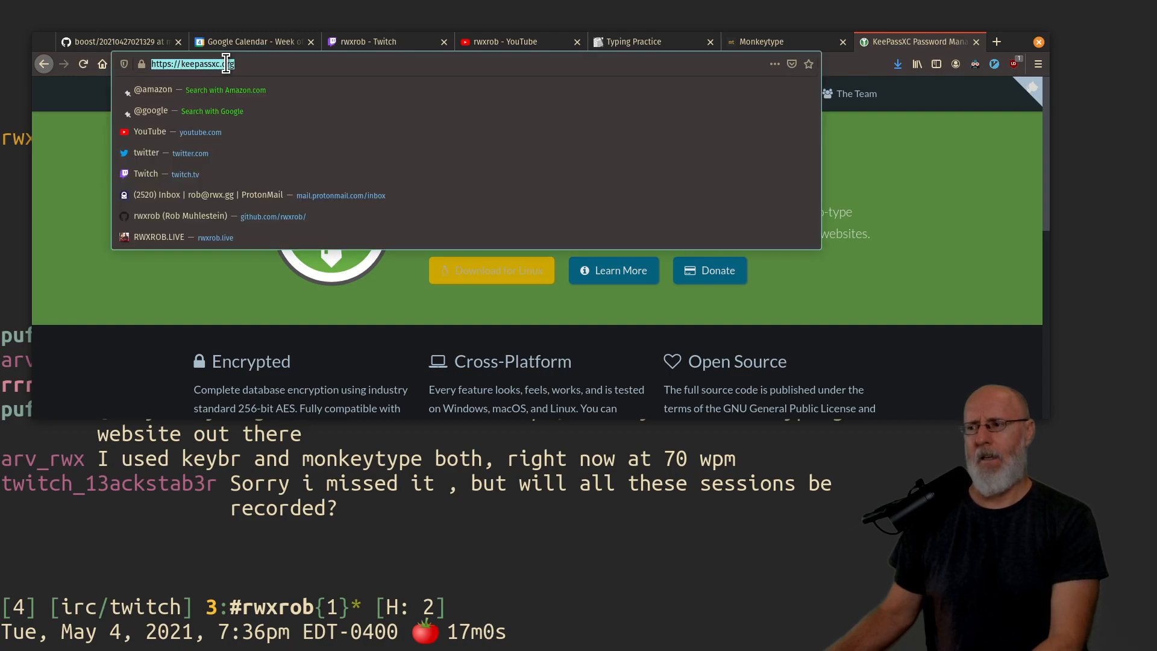
right_click(192, 64)
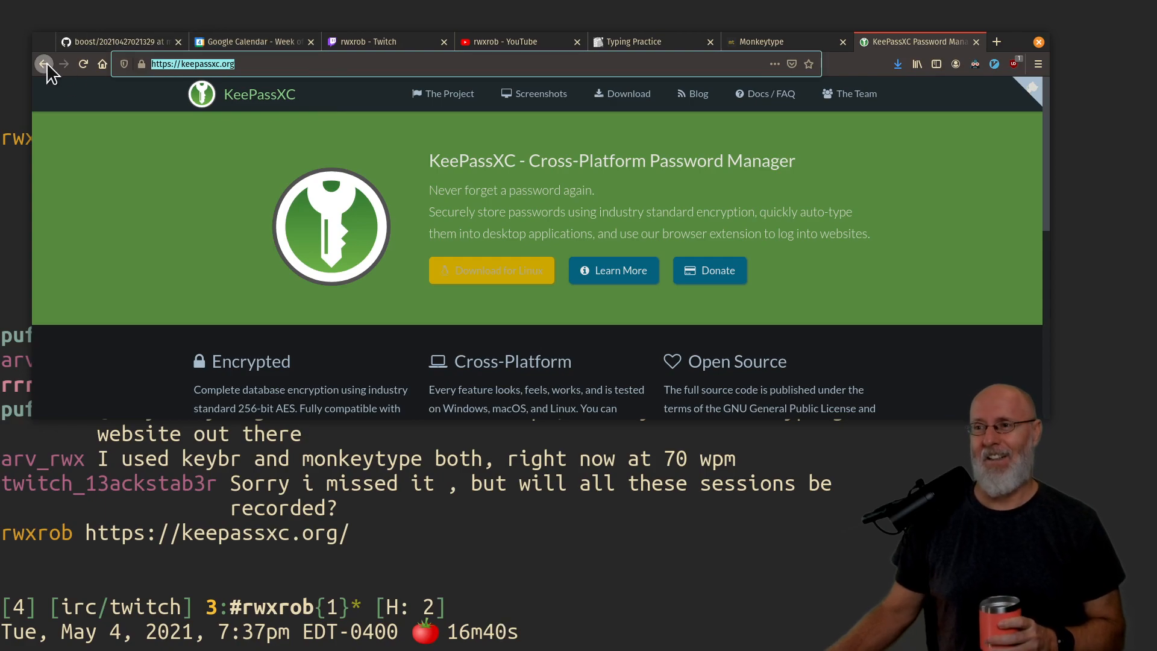
mouse_move(44, 64)
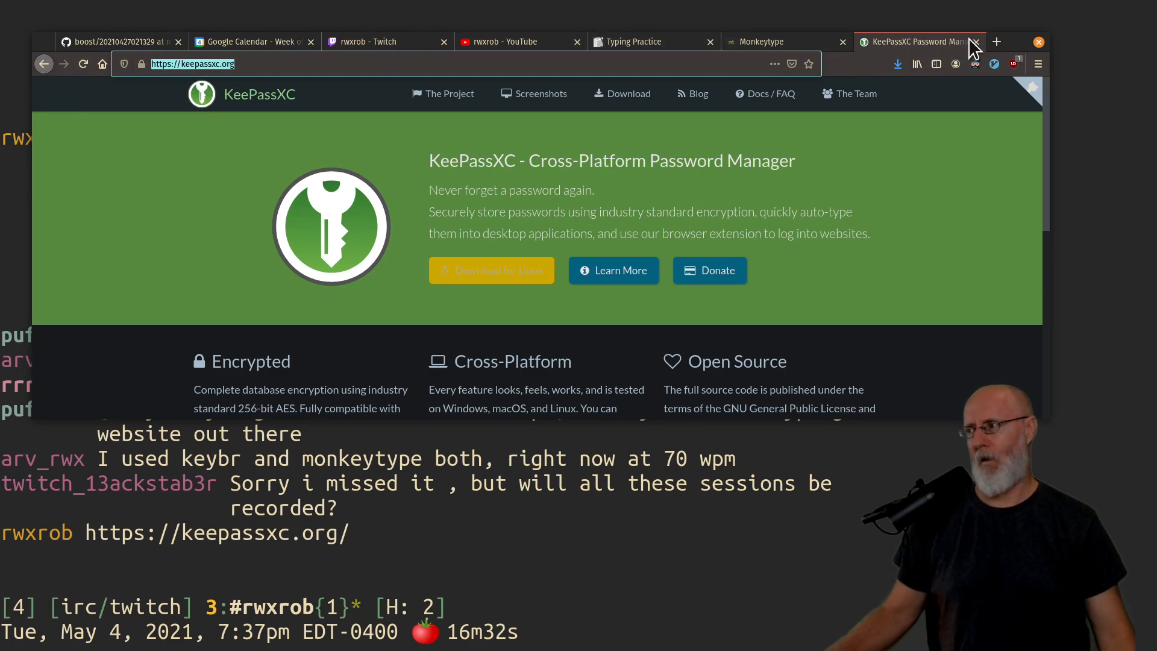
mouse_move(975, 42)
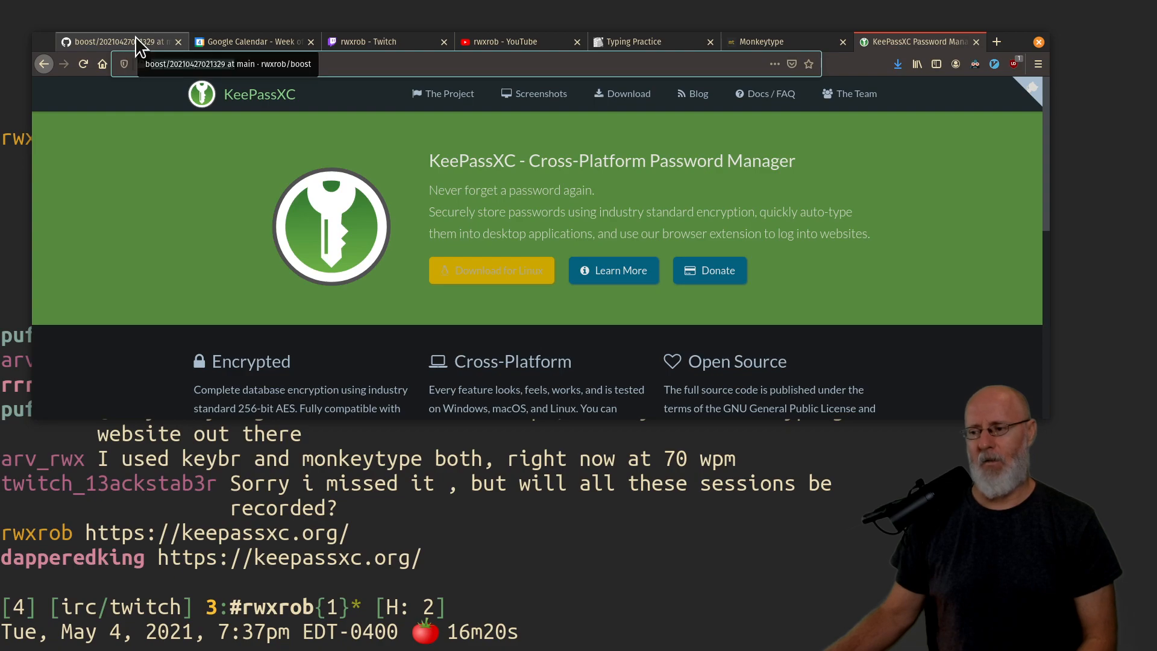
click(118, 41)
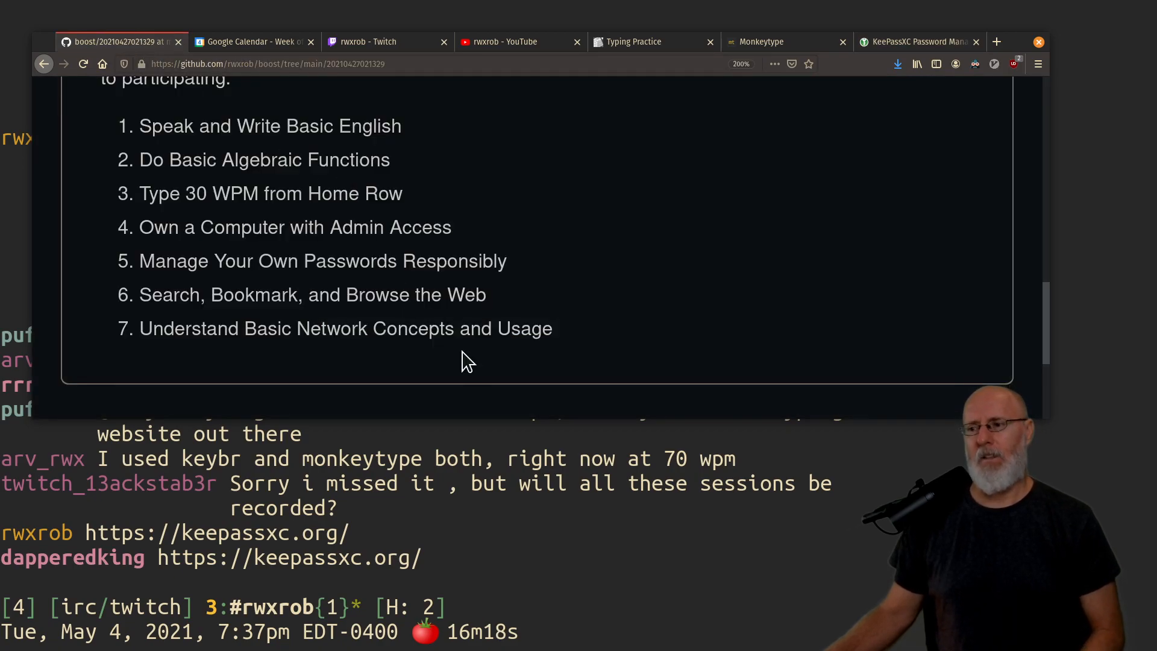
mouse_move(274, 281)
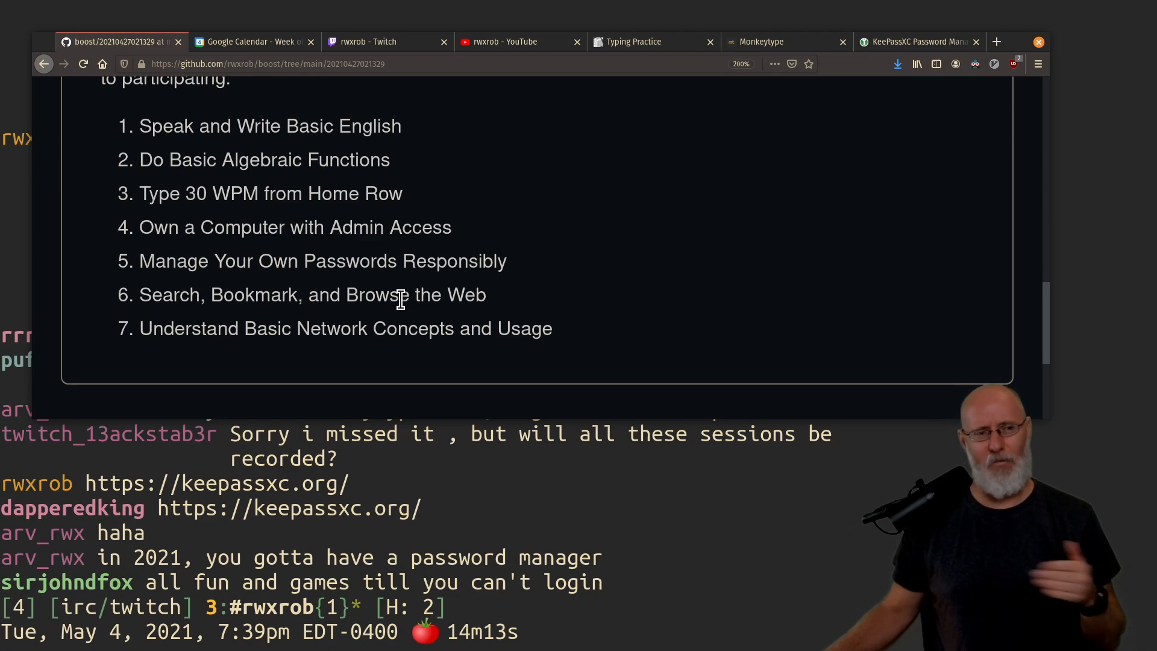
mouse_move(410, 330)
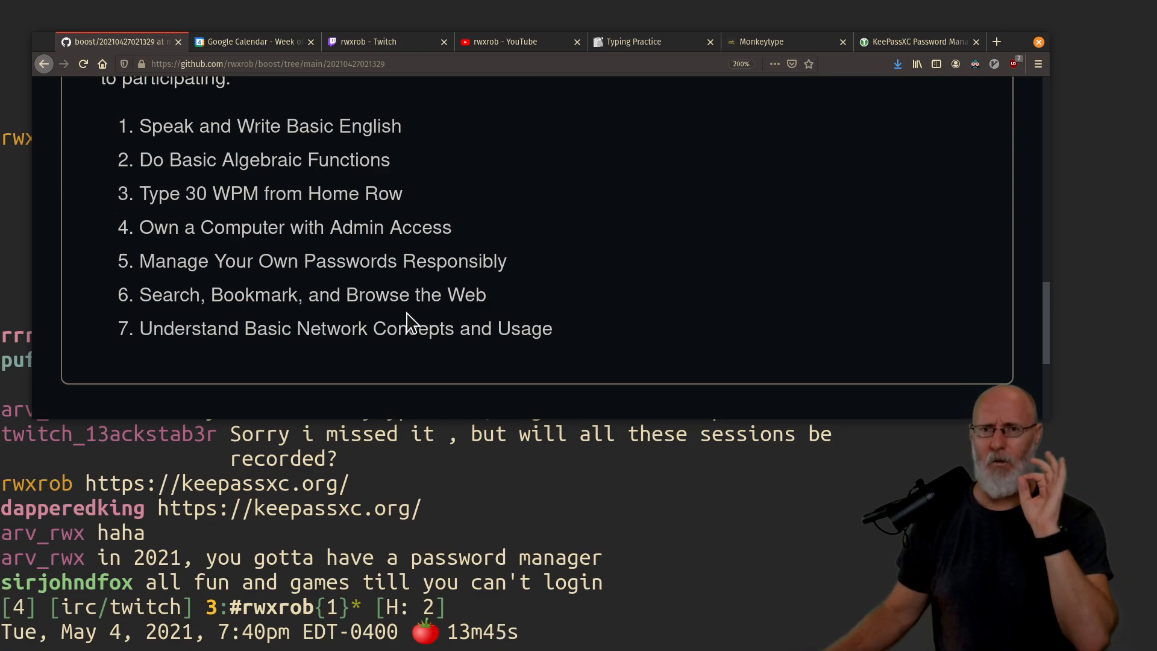
mouse_move(405, 260)
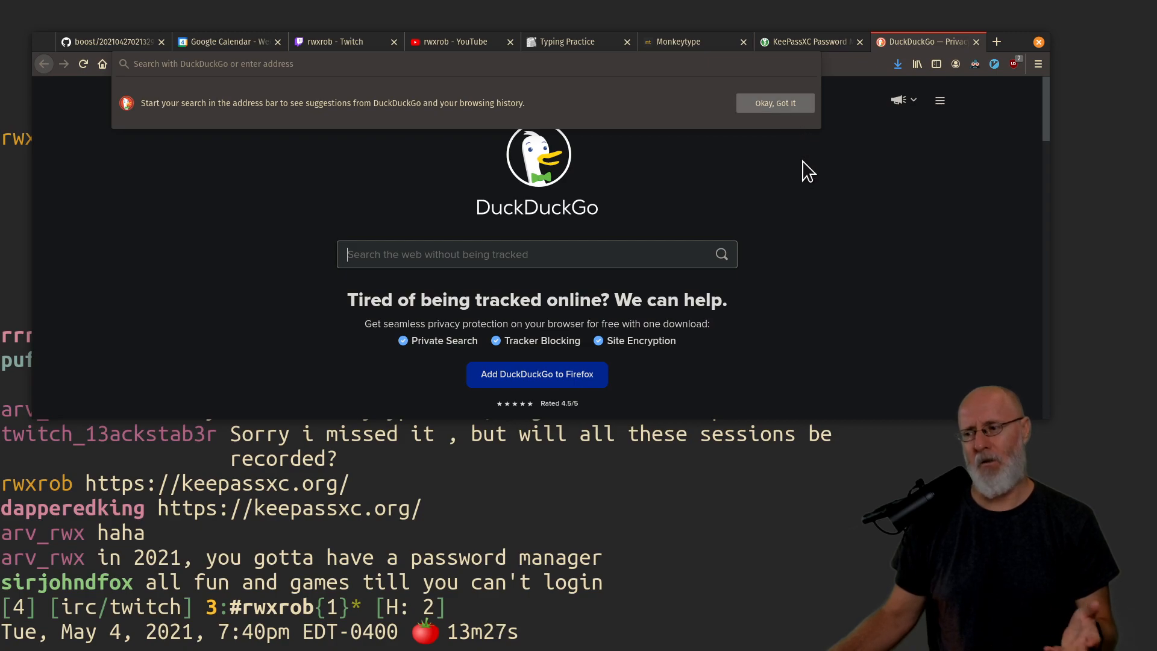
- Dismiss the address-bar suggestions notice with 'Okay, Got it' on the DuckDuckGo tab
click(774, 103)
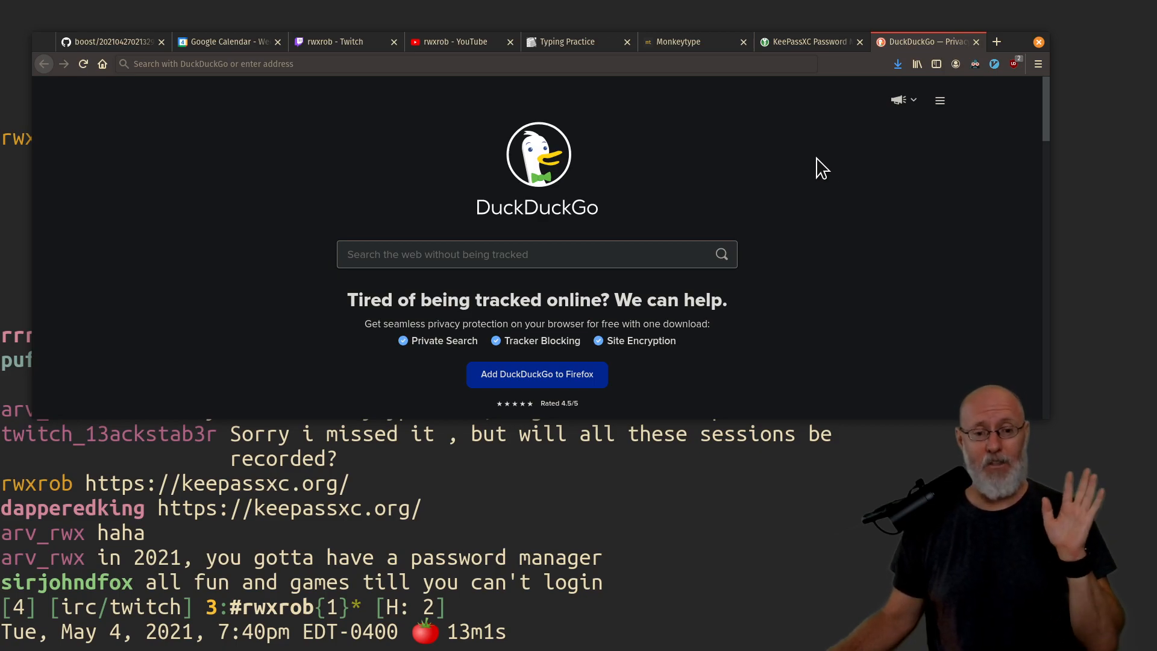
mouse_move(831, 170)
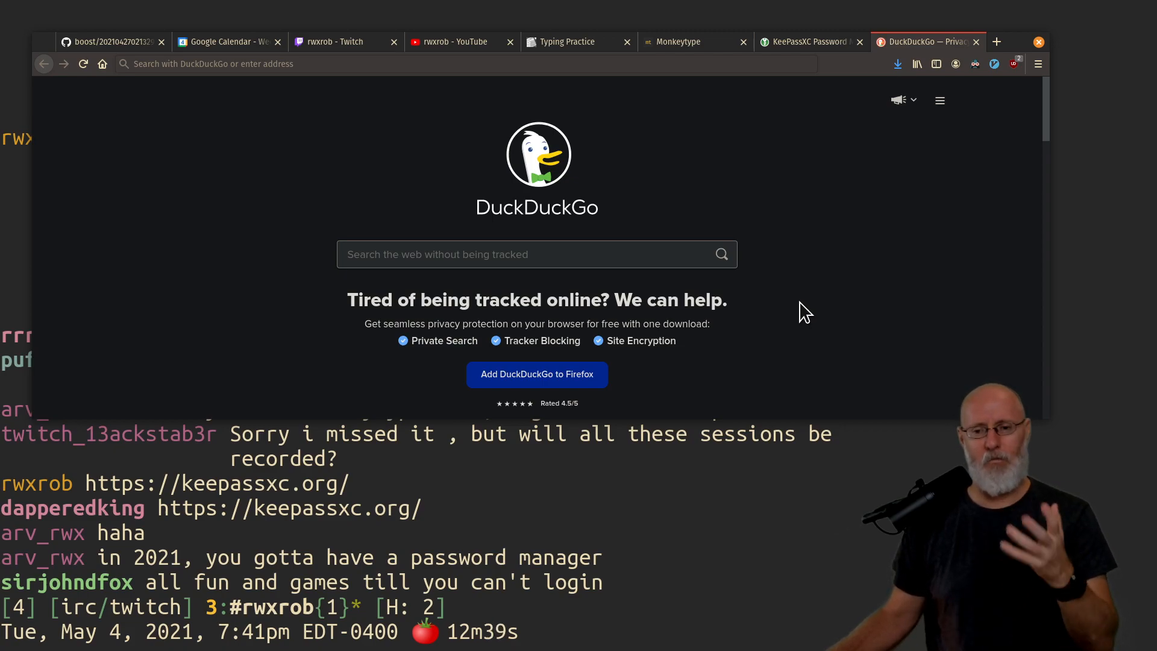
mouse_move(793, 306)
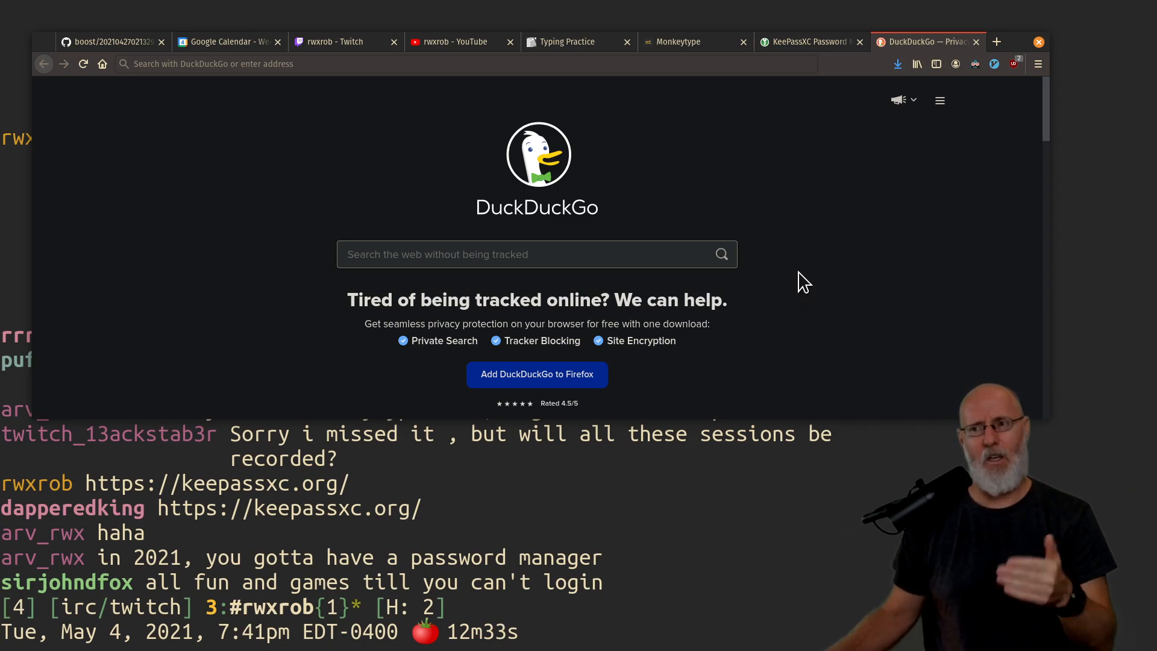
mouse_move(780, 258)
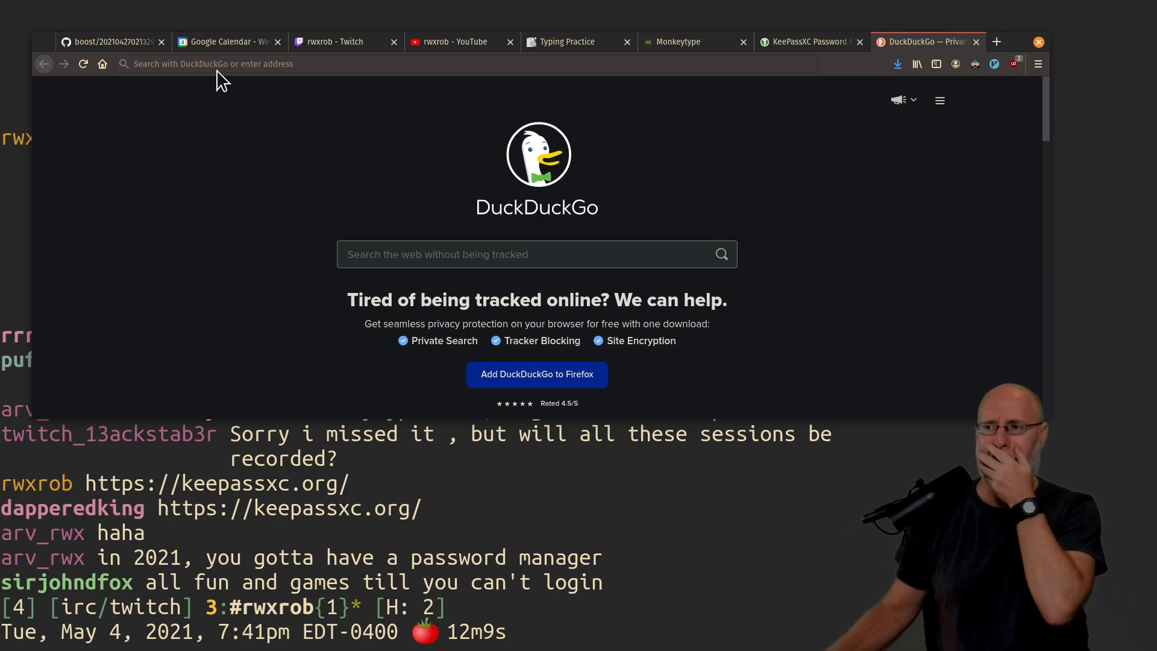
- Switch back to the GitHub Beginner Boost tab showing the seven-item prerequisites list
click(111, 41)
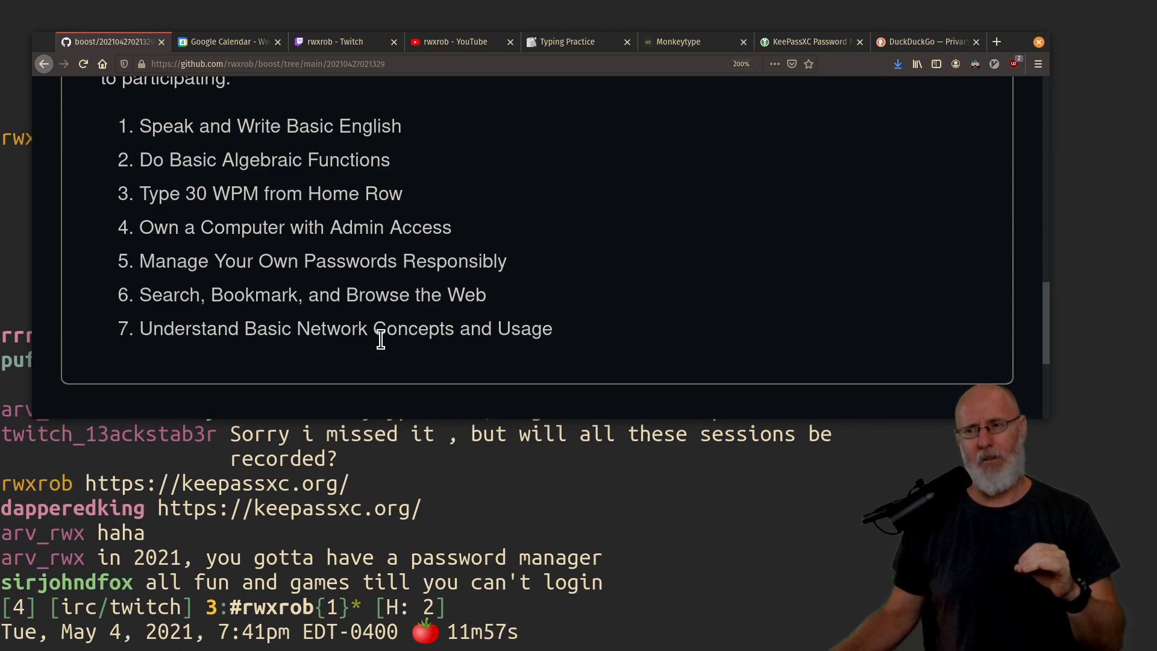
mouse_move(236, 80)
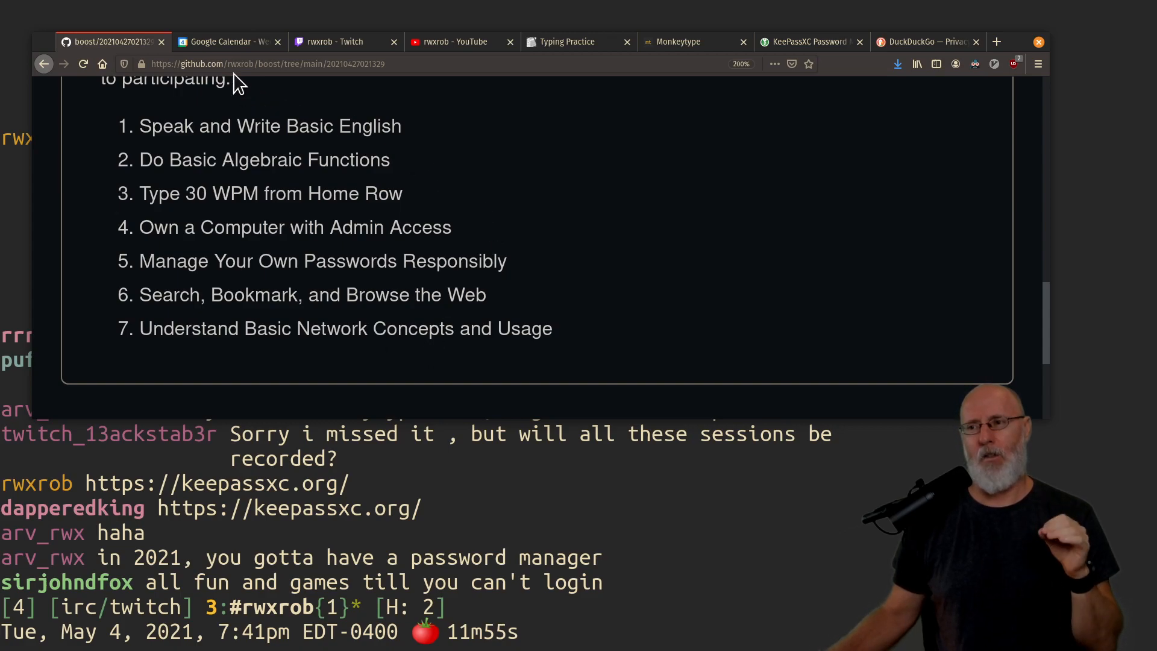
click(265, 64)
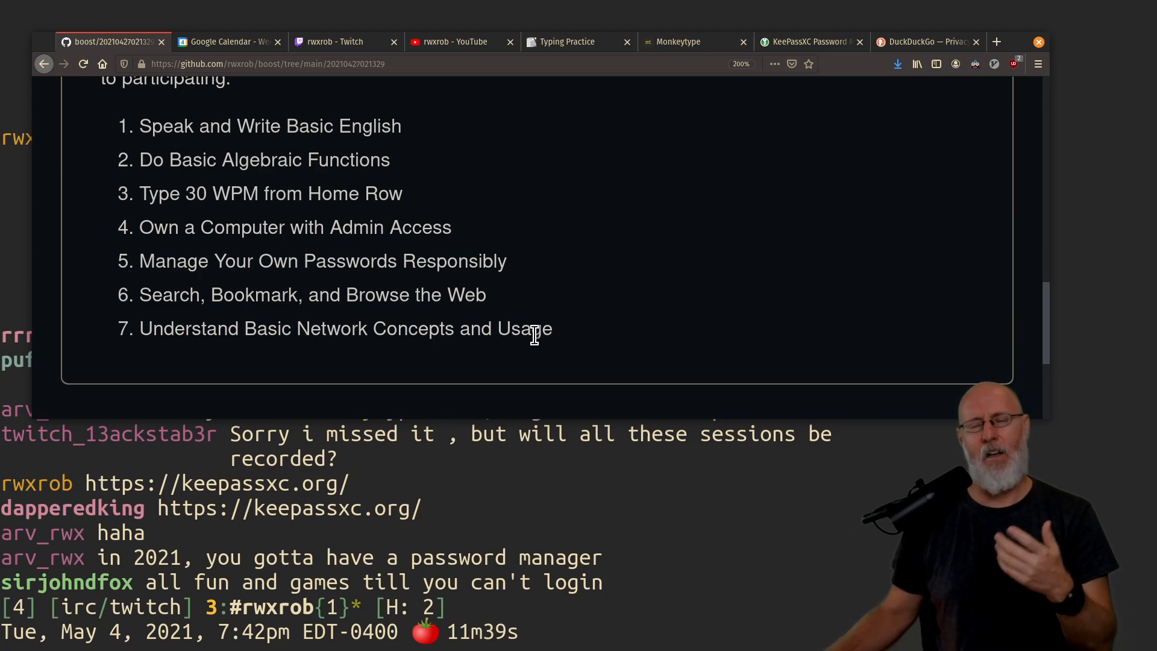
mouse_move(527, 328)
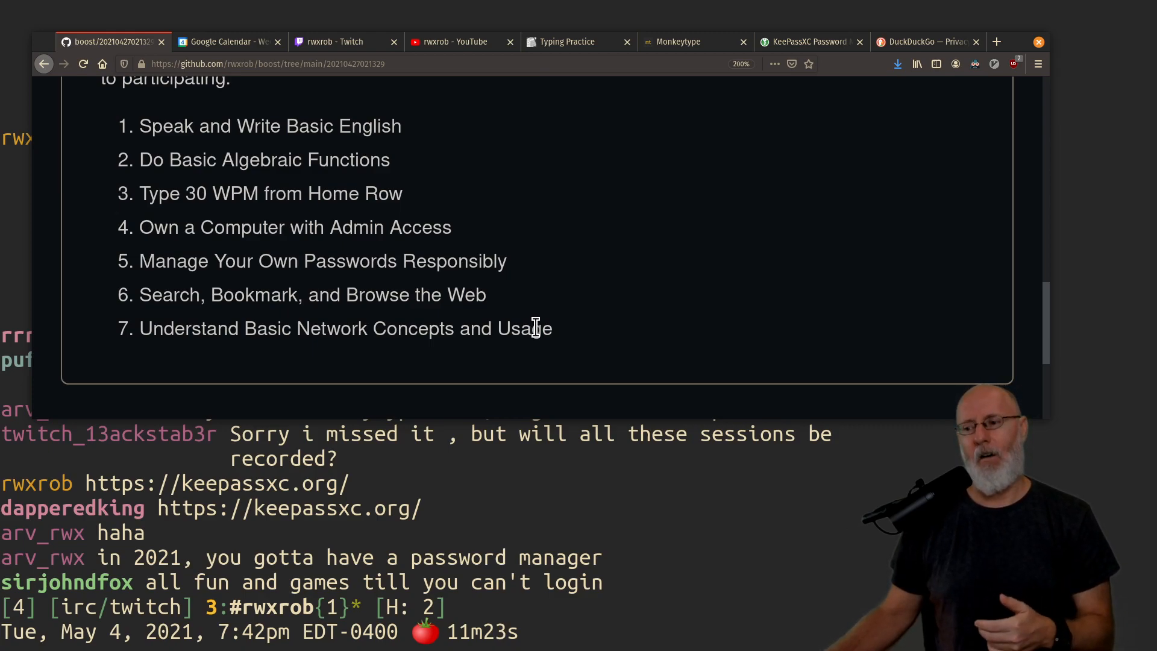
mouse_move(520, 365)
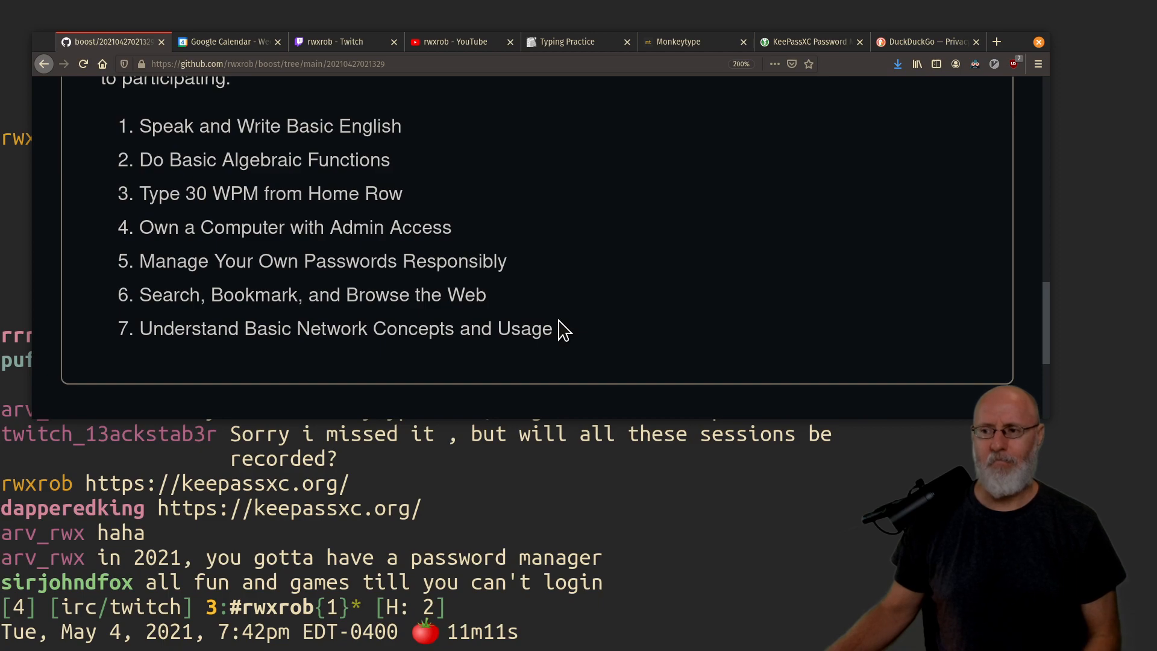
- Scroll the page so the 'Before You Begin, Technical Prerequisites' heading and list are visible
scroll(up, 3)
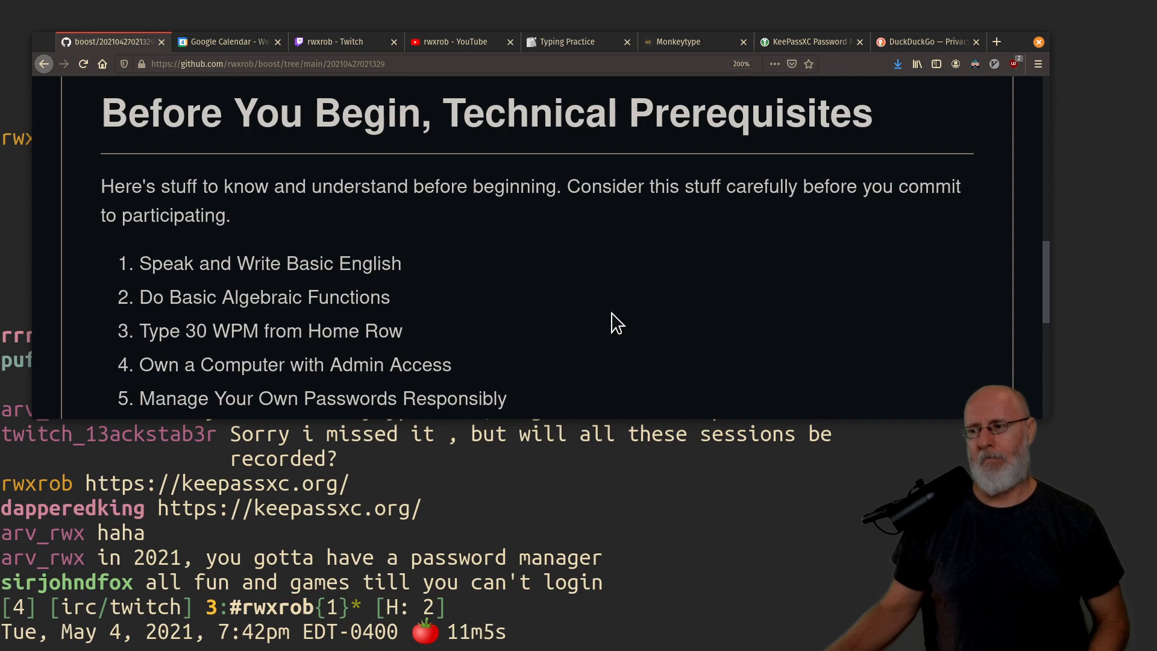
scroll(down, 3)
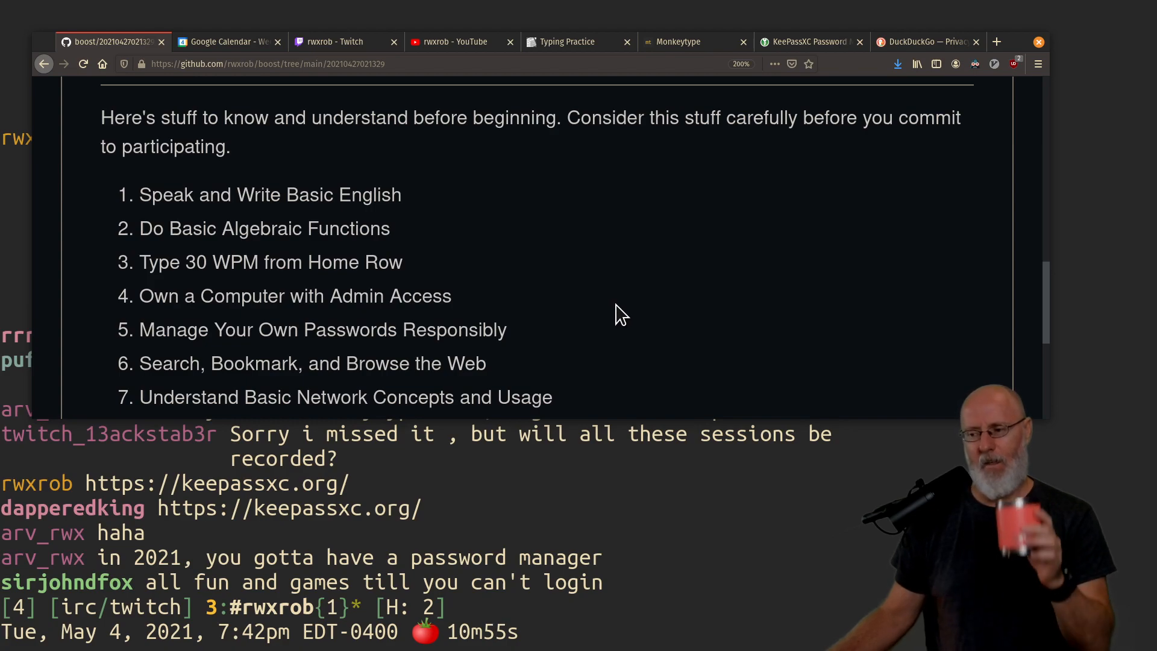
mouse_move(615, 328)
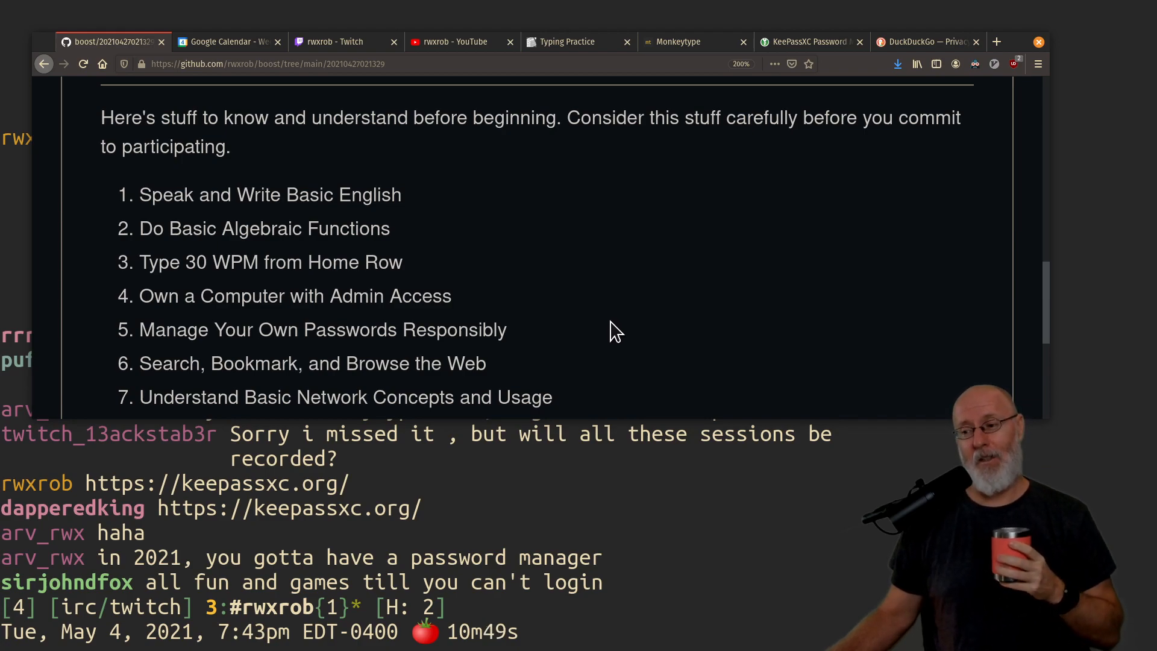
mouse_move(625, 342)
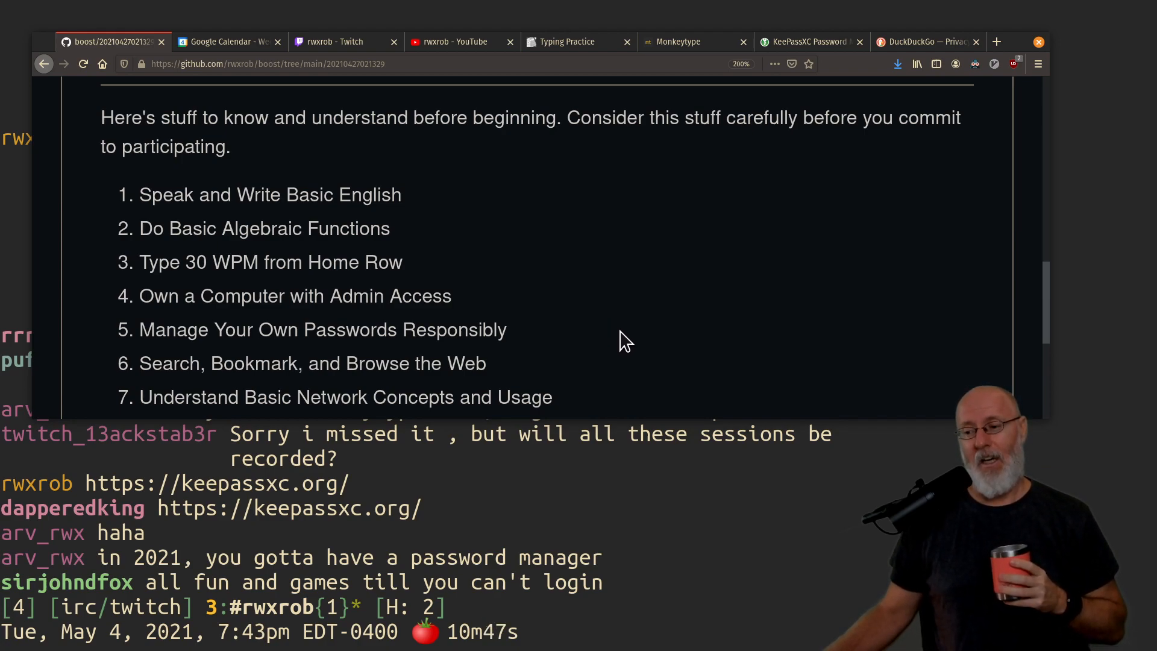